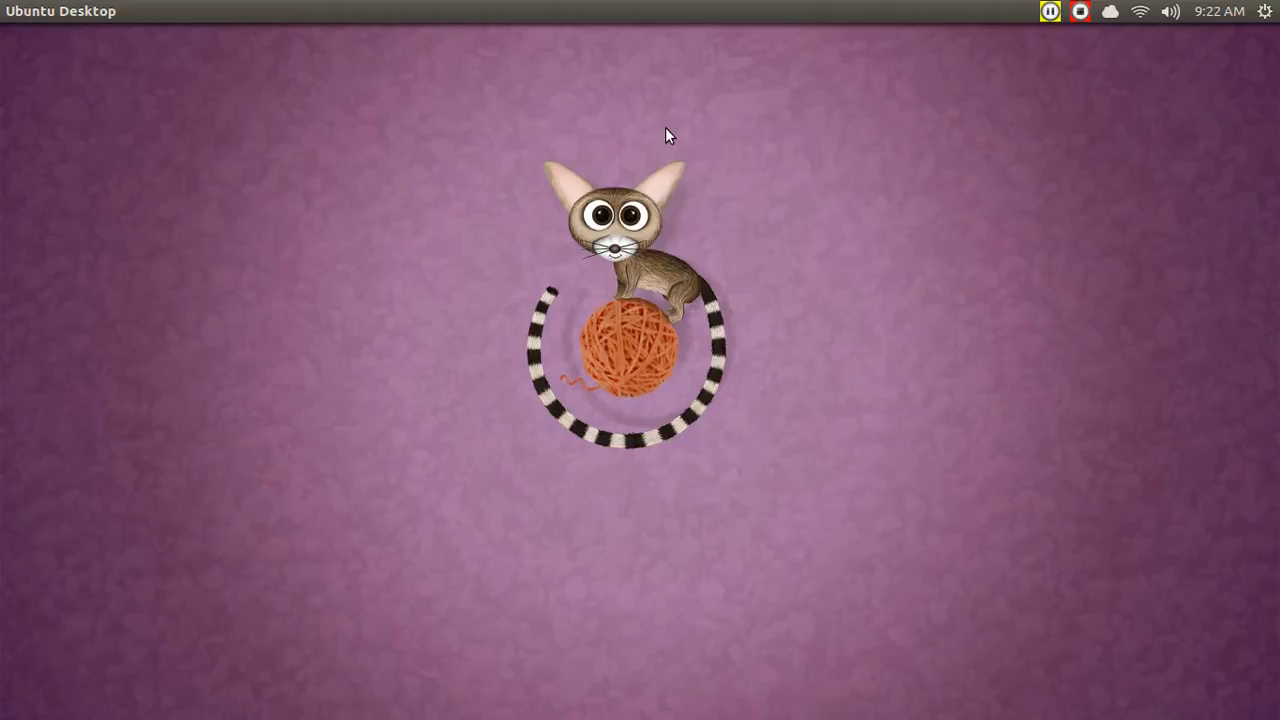
pyautogui.moveTo(372, 152)
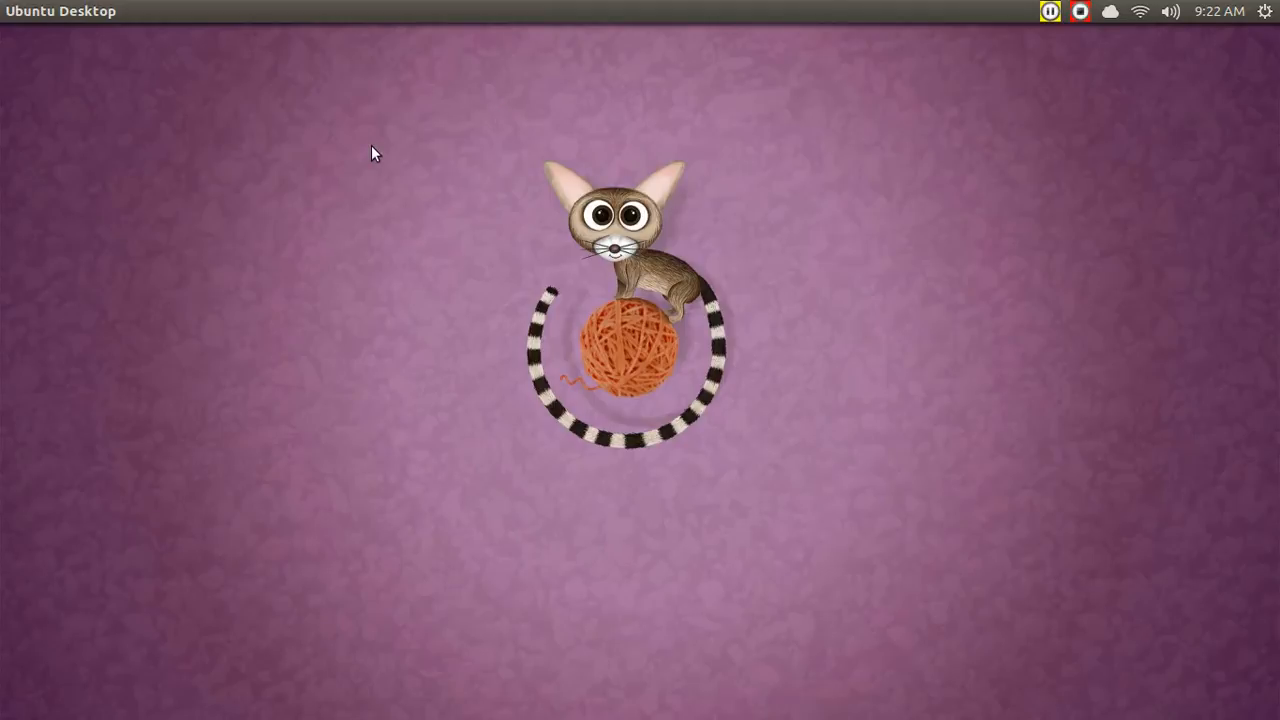
pyautogui.moveTo(156, 258)
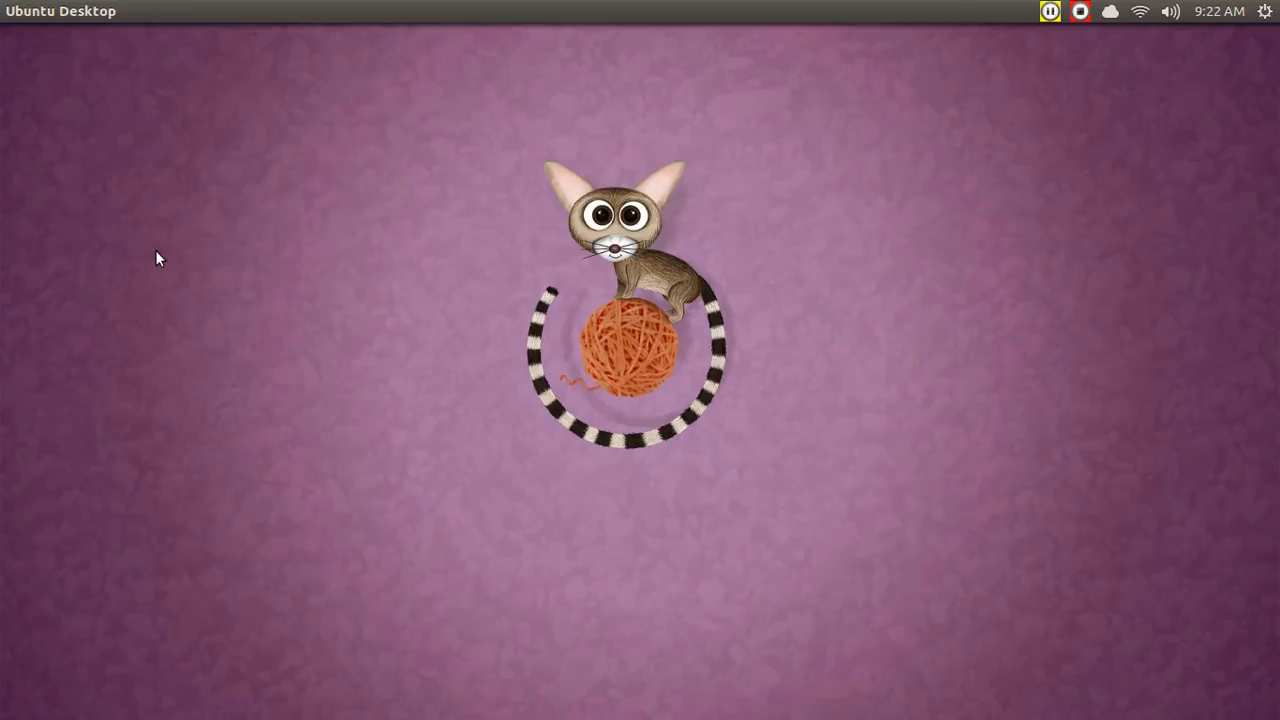
pyautogui.moveTo(120, 292)
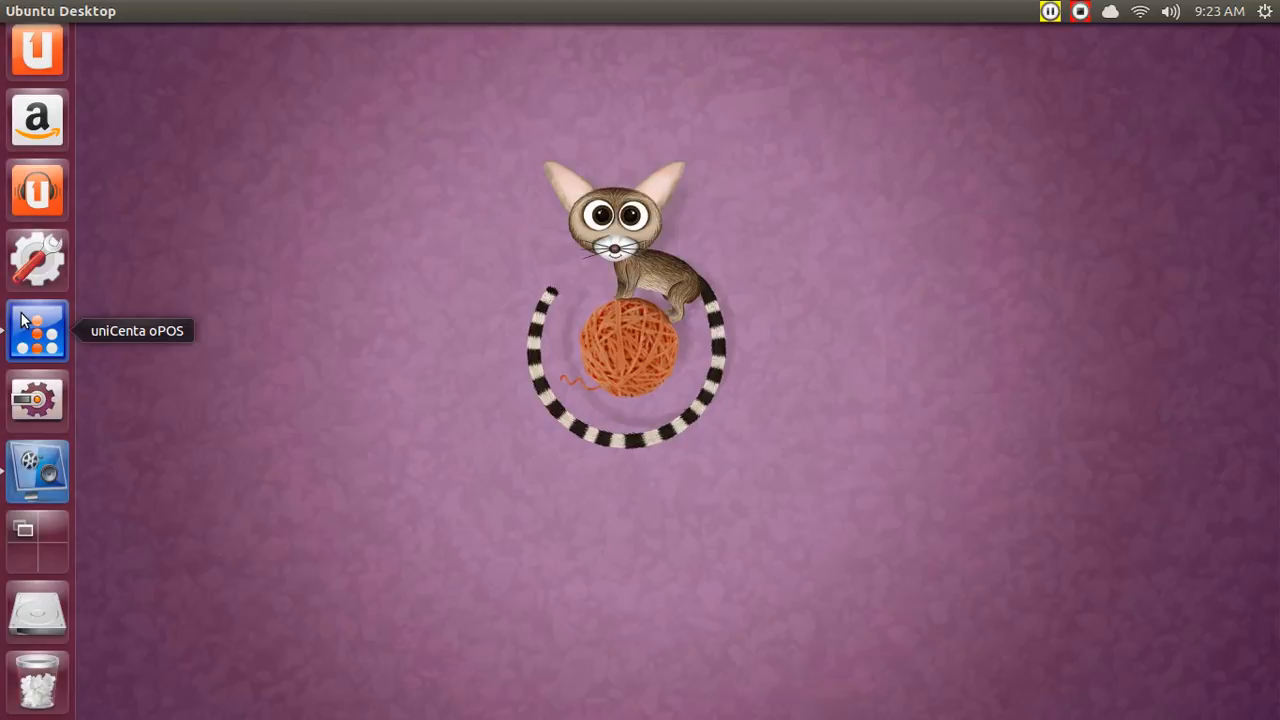
# Launch uniCenta oPOS and maximize its login window to fill the display.
pyautogui.click(36, 330)
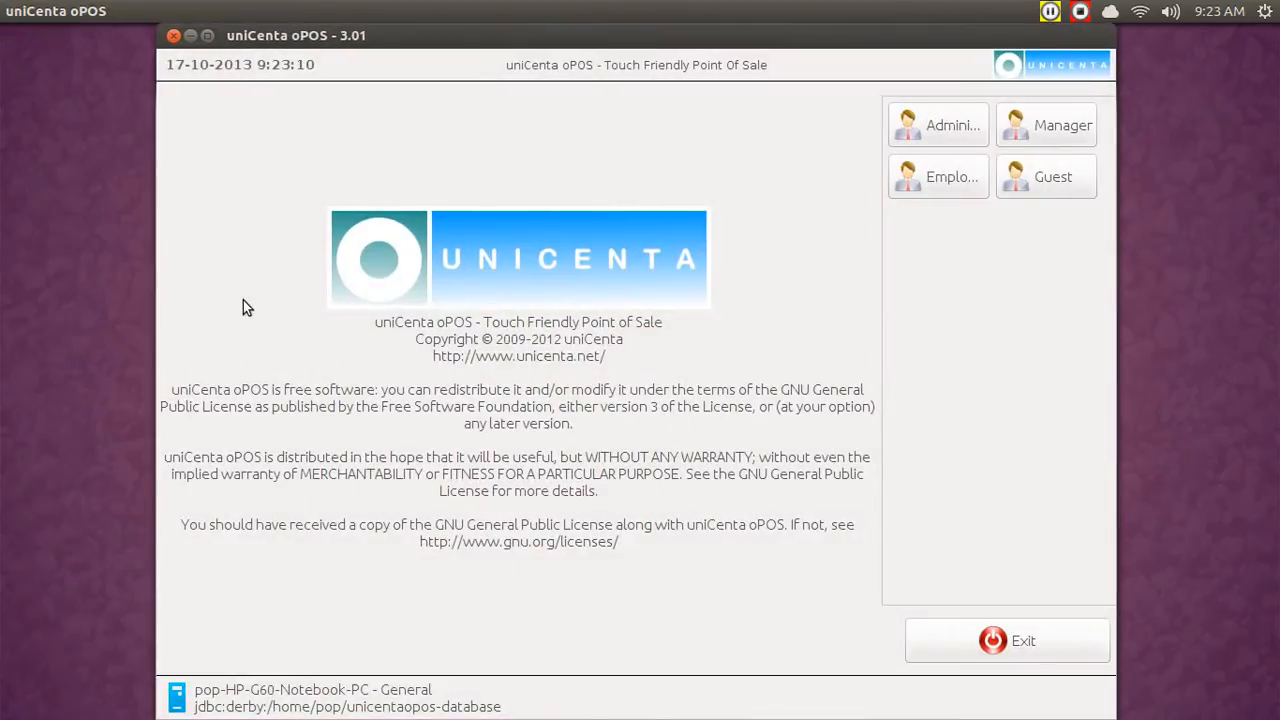
pyautogui.moveTo(246, 108)
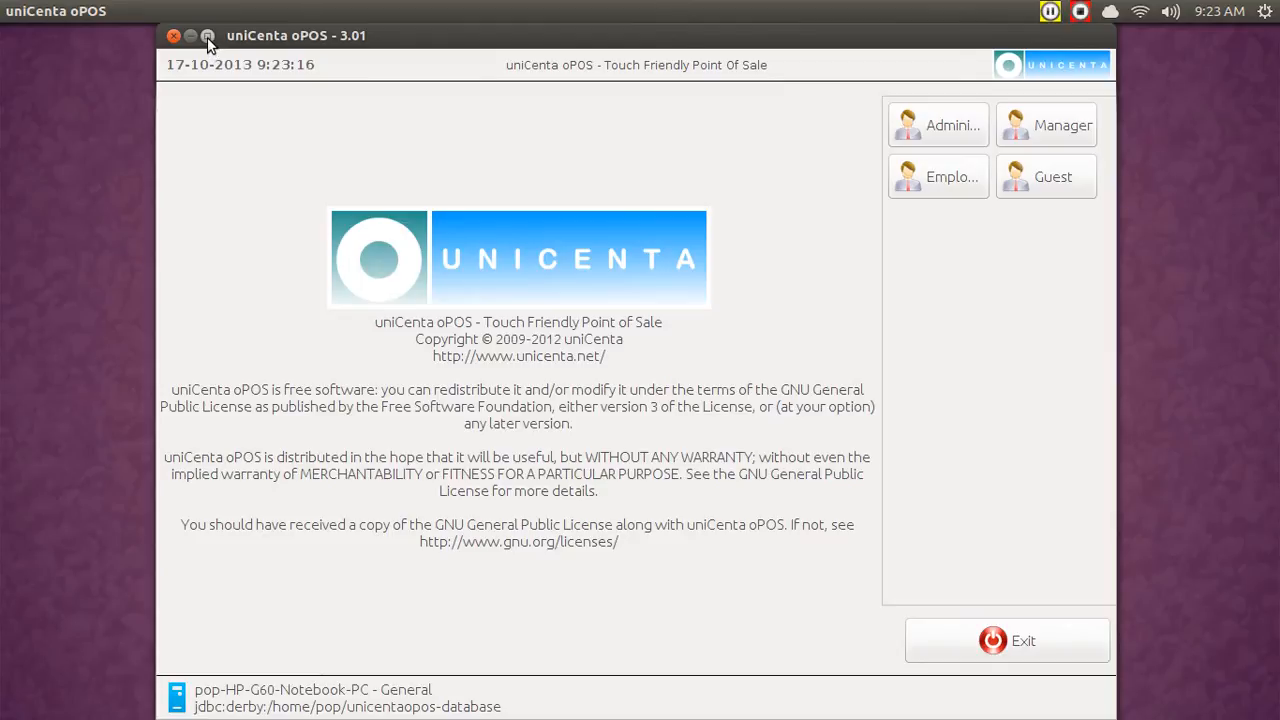
pyautogui.click(208, 36)
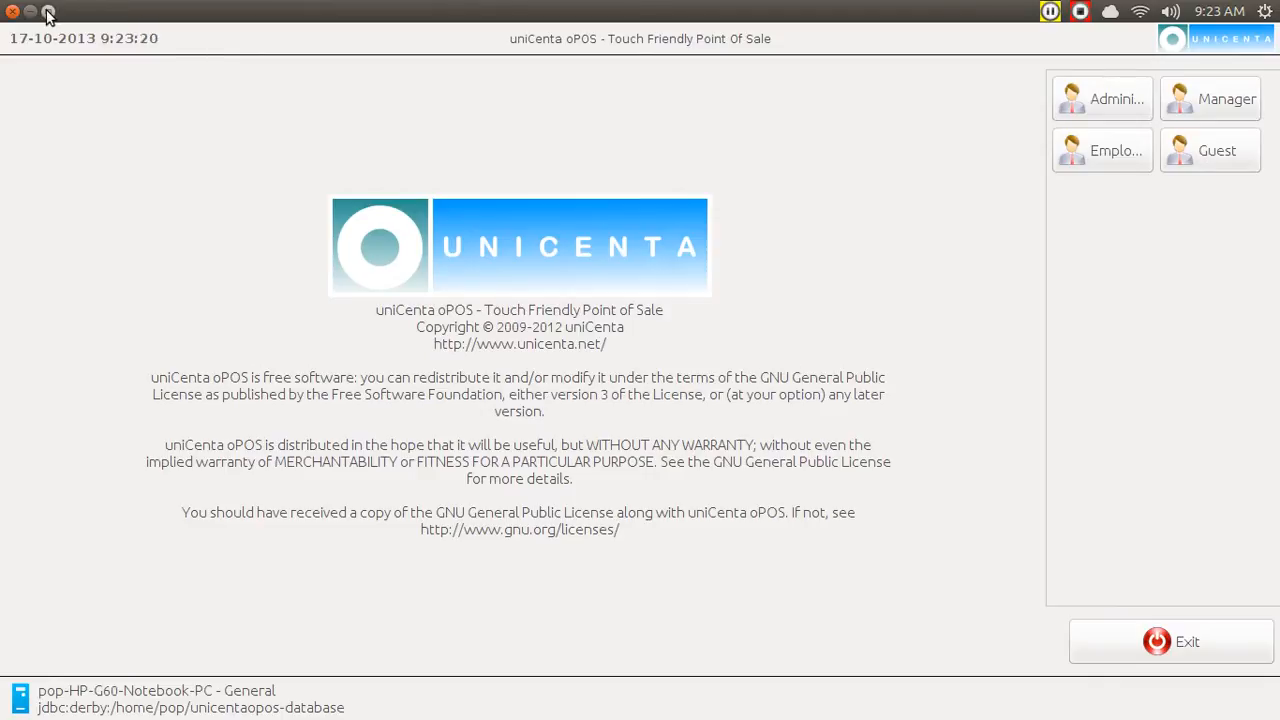
pyautogui.click(48, 14)
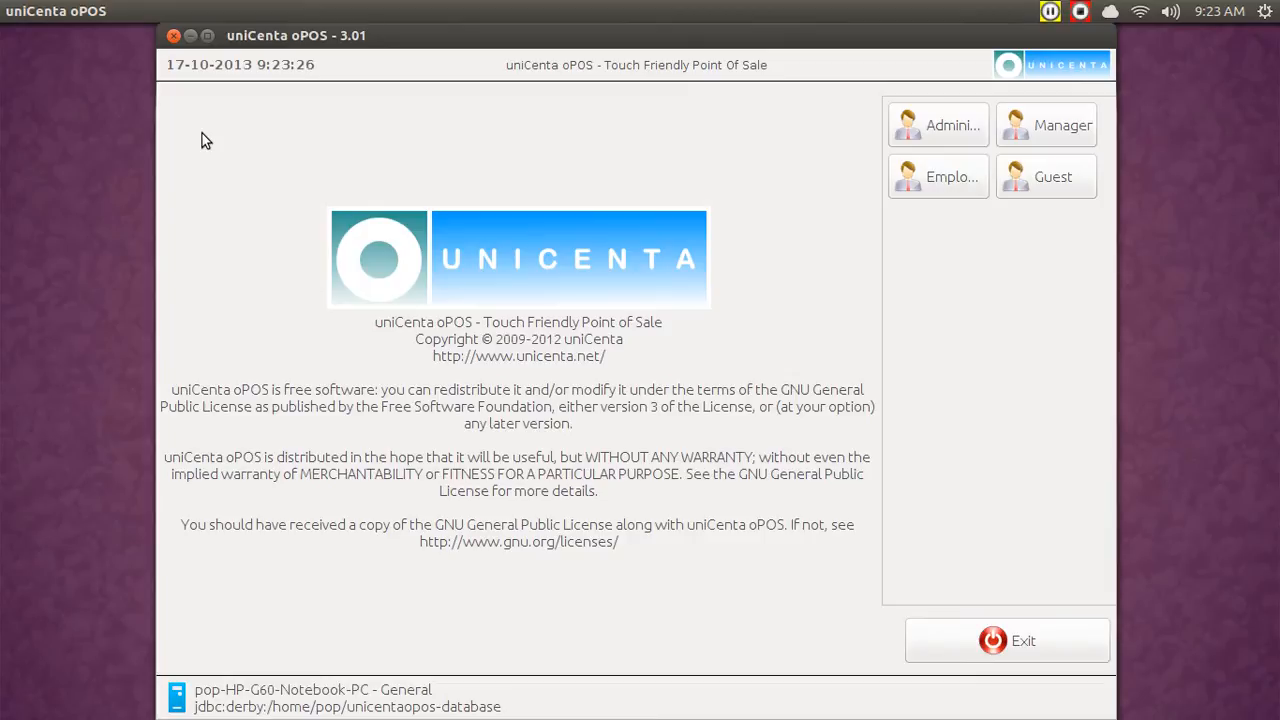
pyautogui.click(208, 36)
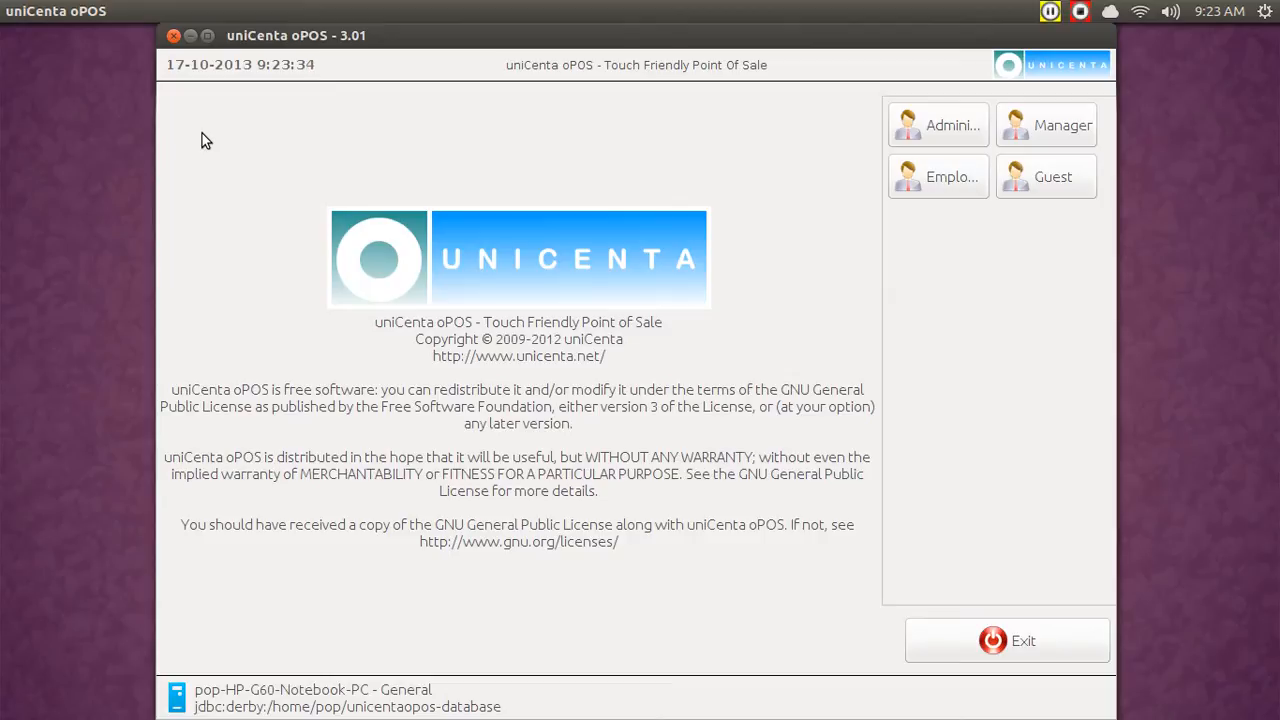
pyautogui.click(208, 36)
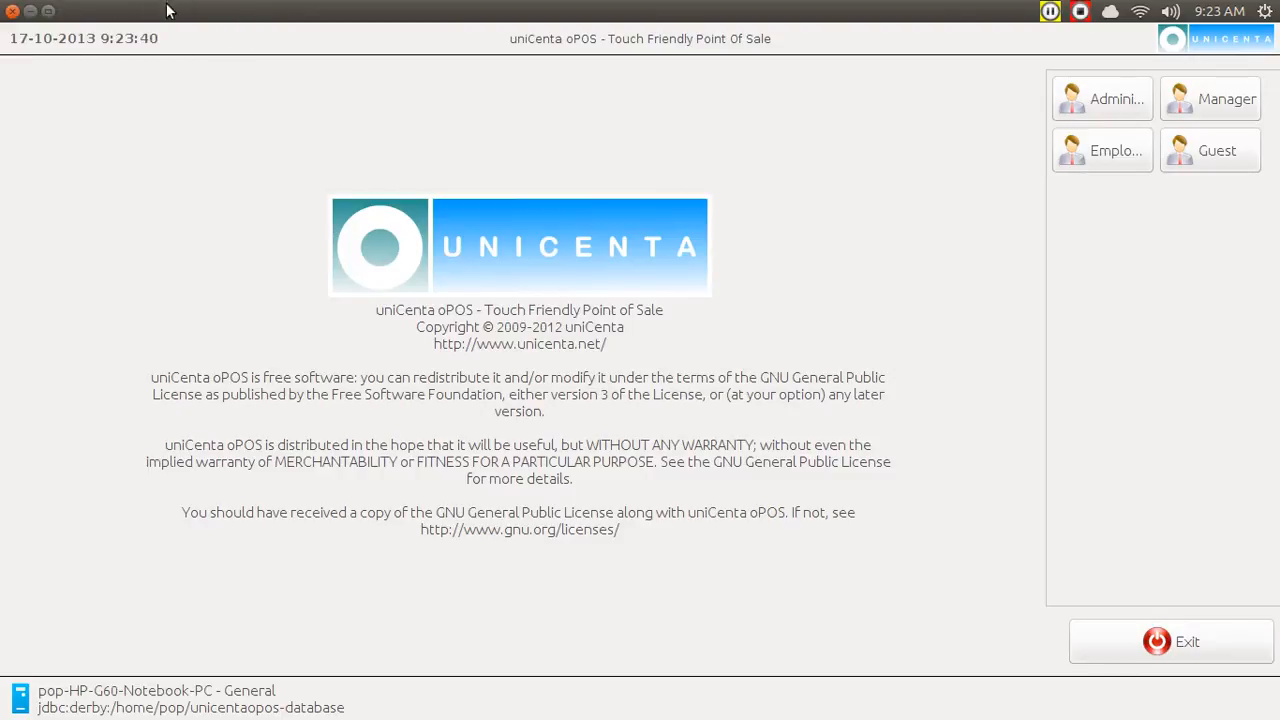
pyautogui.moveTo(370, 18)
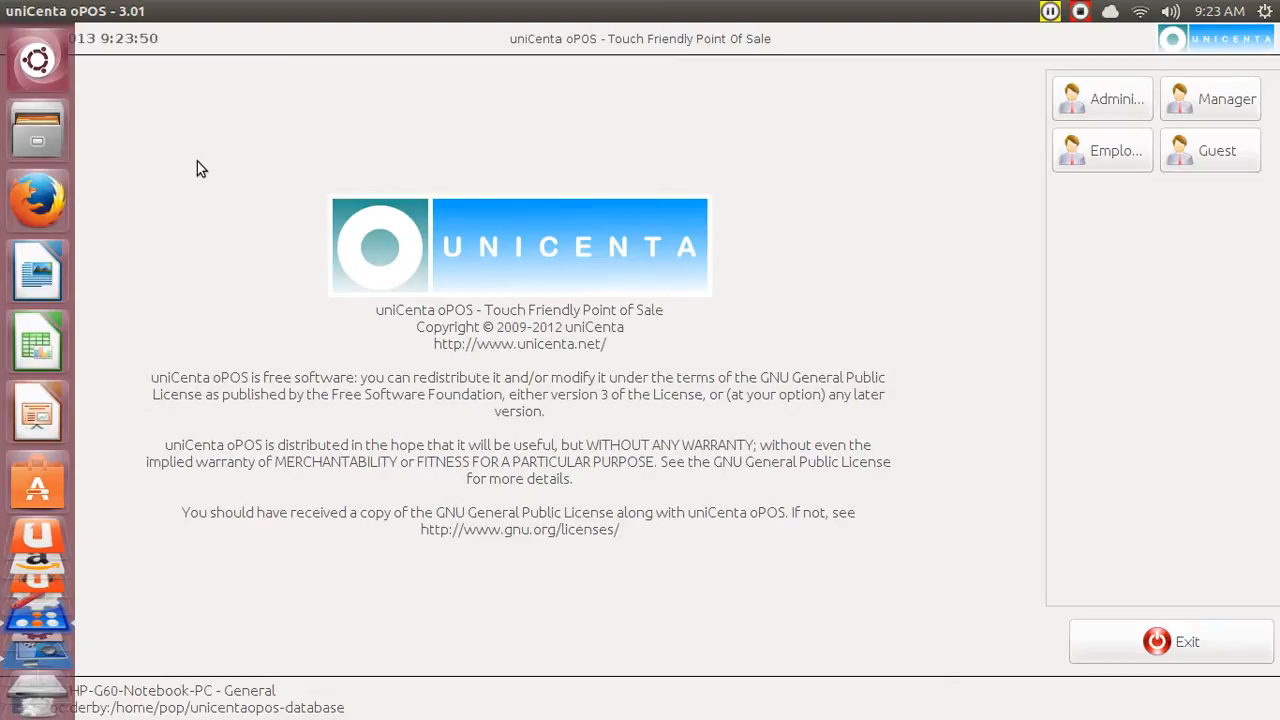
pyautogui.moveTo(1230, 28)
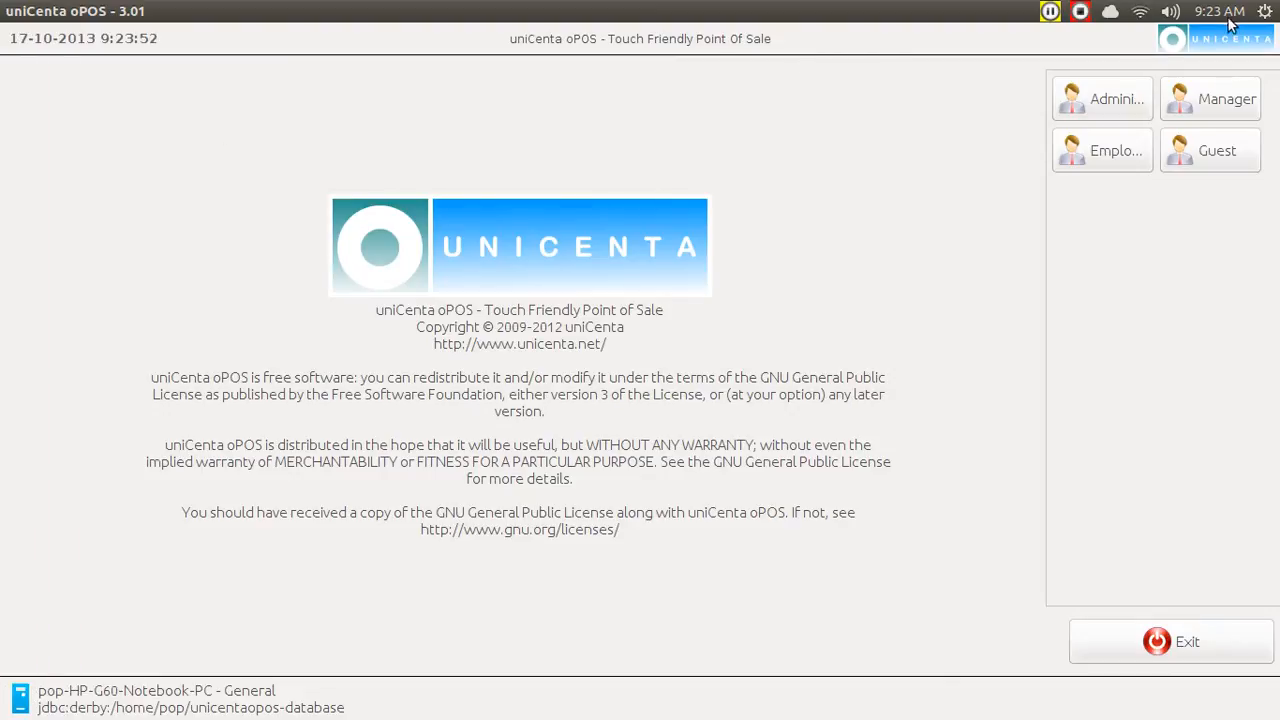
# Show the Appearance Behavior options where Auto-hide the Launcher is ON.
pyautogui.click(1264, 12)
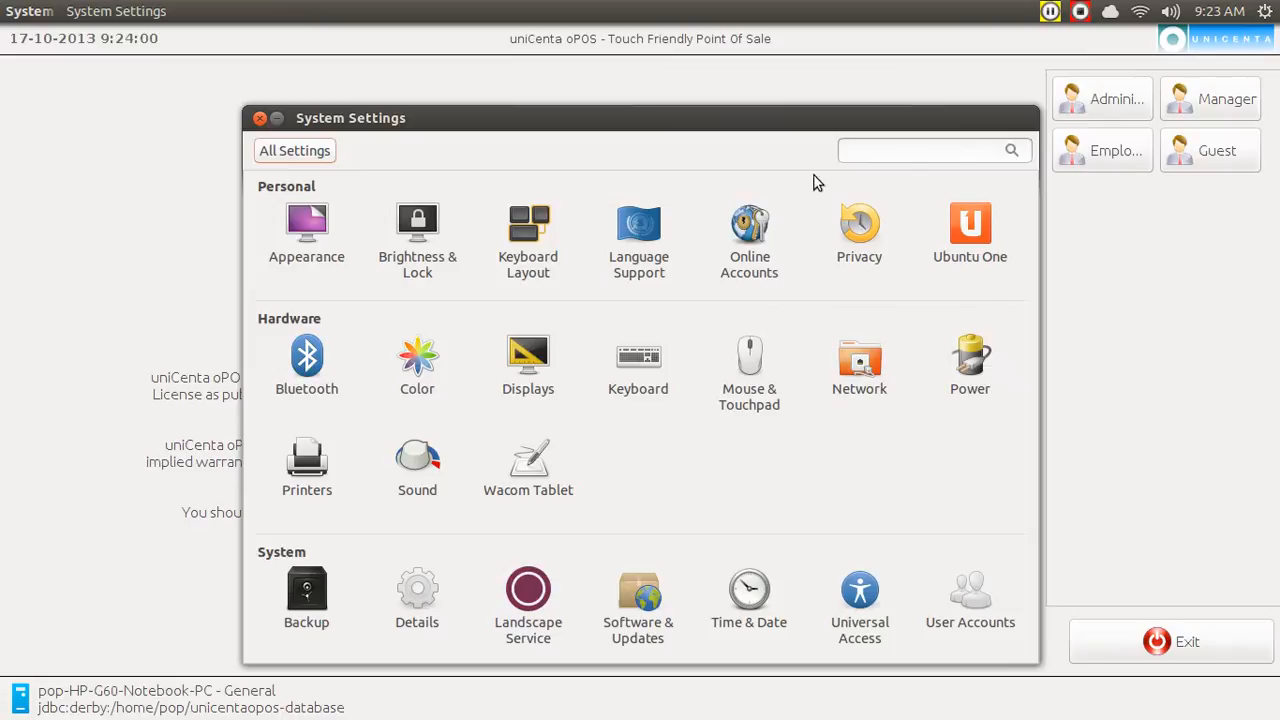
pyautogui.click(306, 224)
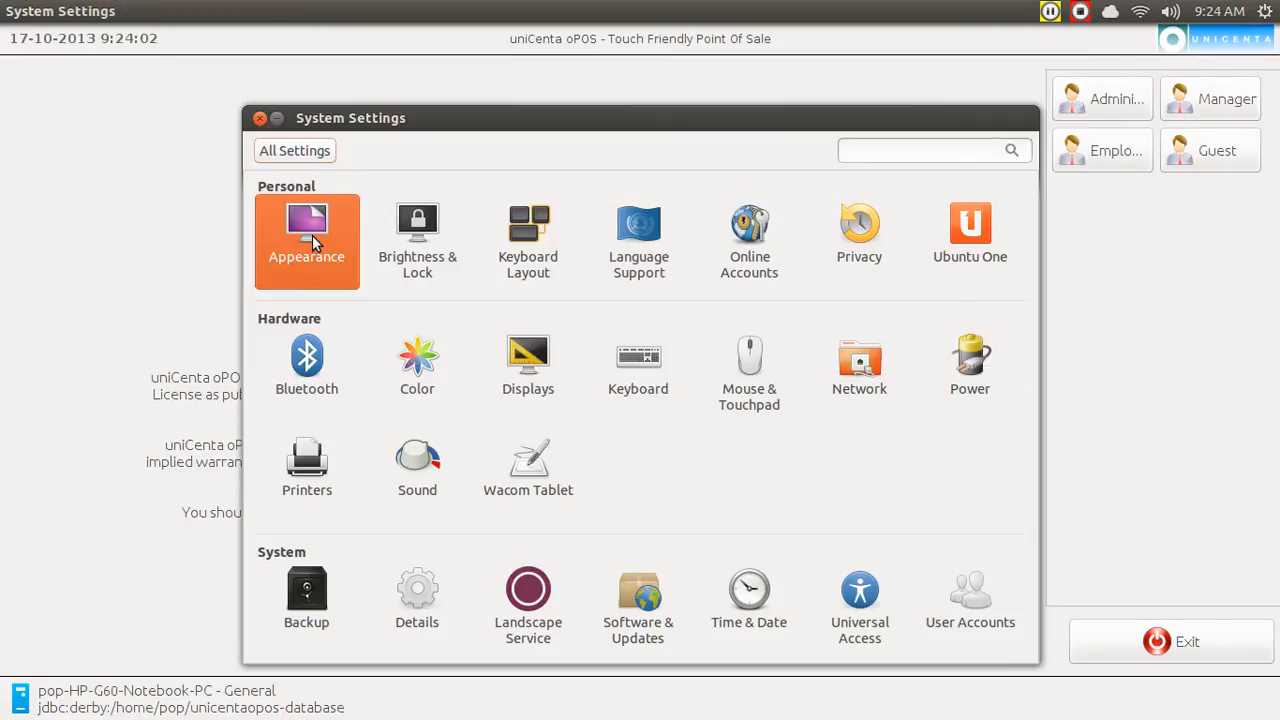
pyautogui.click(306, 230)
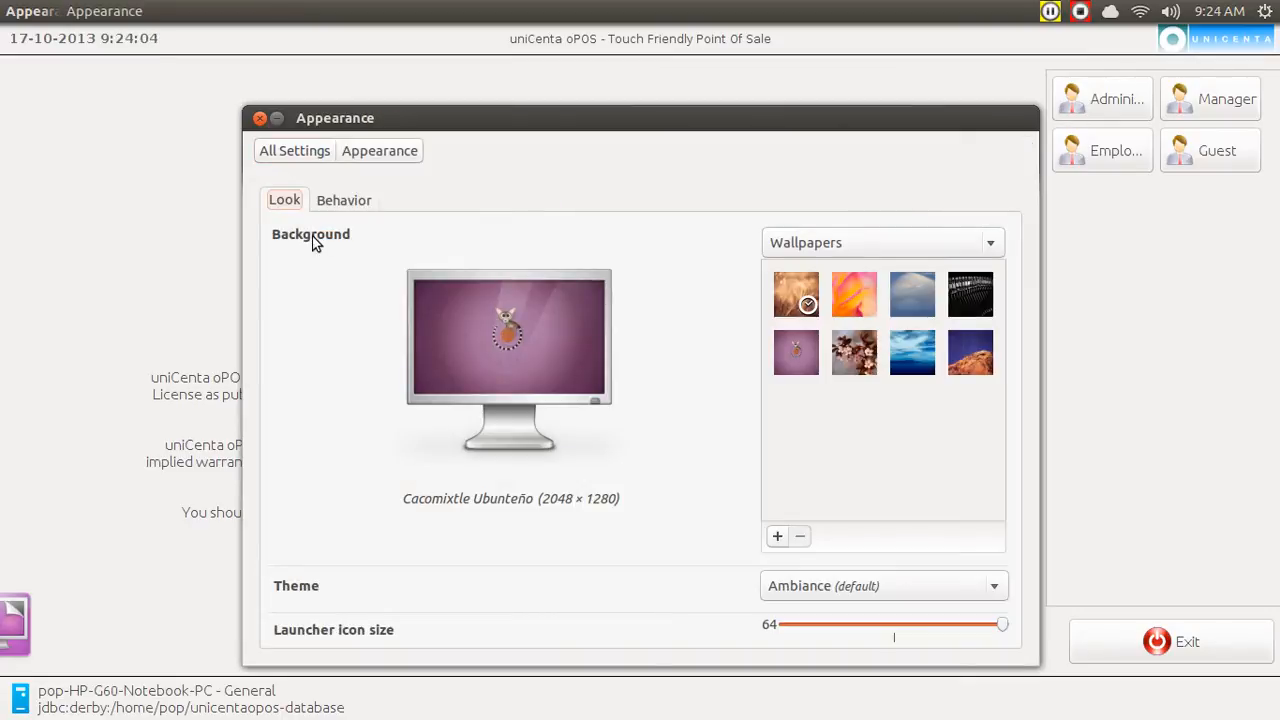
pyautogui.click(344, 200)
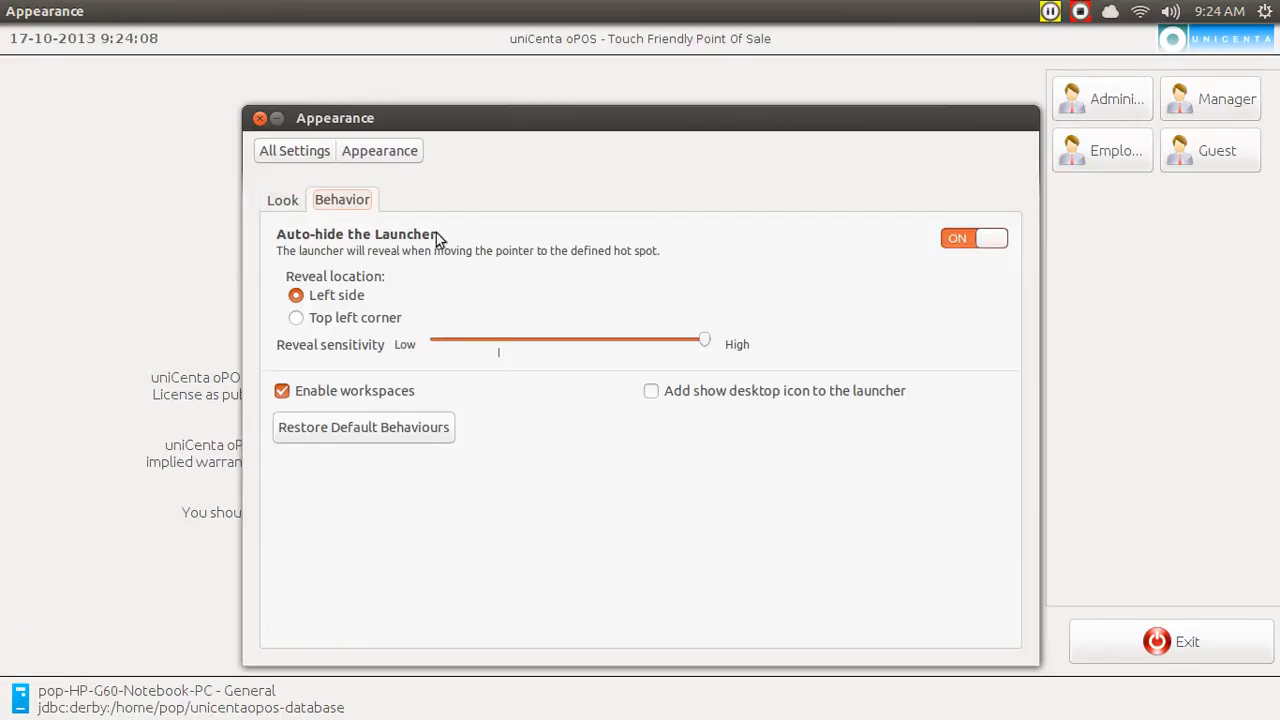
pyautogui.moveTo(948, 264)
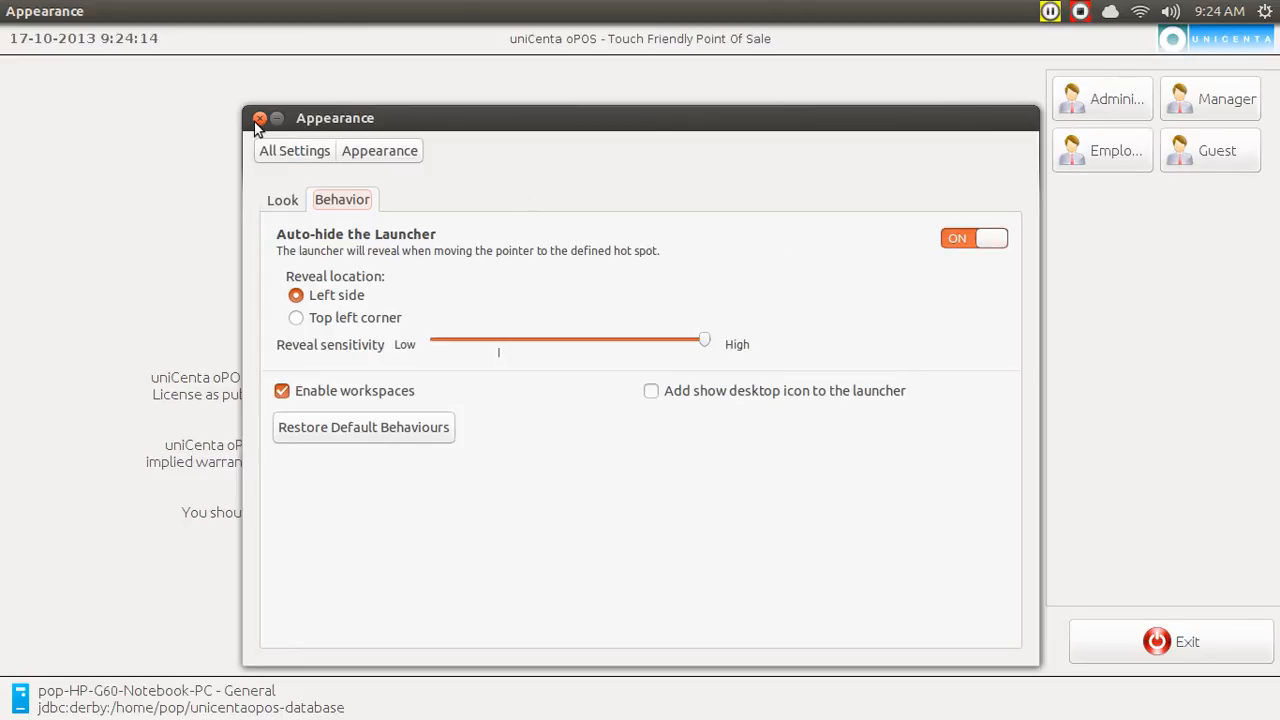
# Close the Appearance settings window, returning to the full-screen POS login.
pyautogui.click(260, 120)
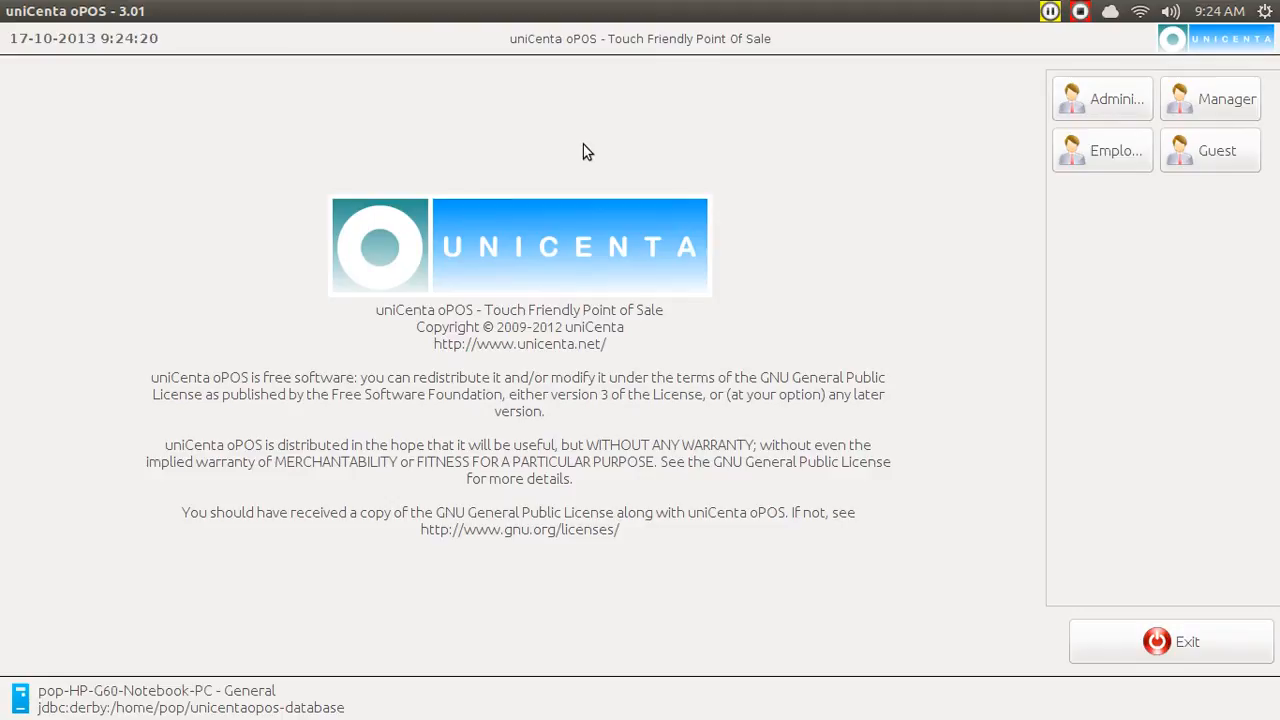
pyautogui.moveTo(696, 148)
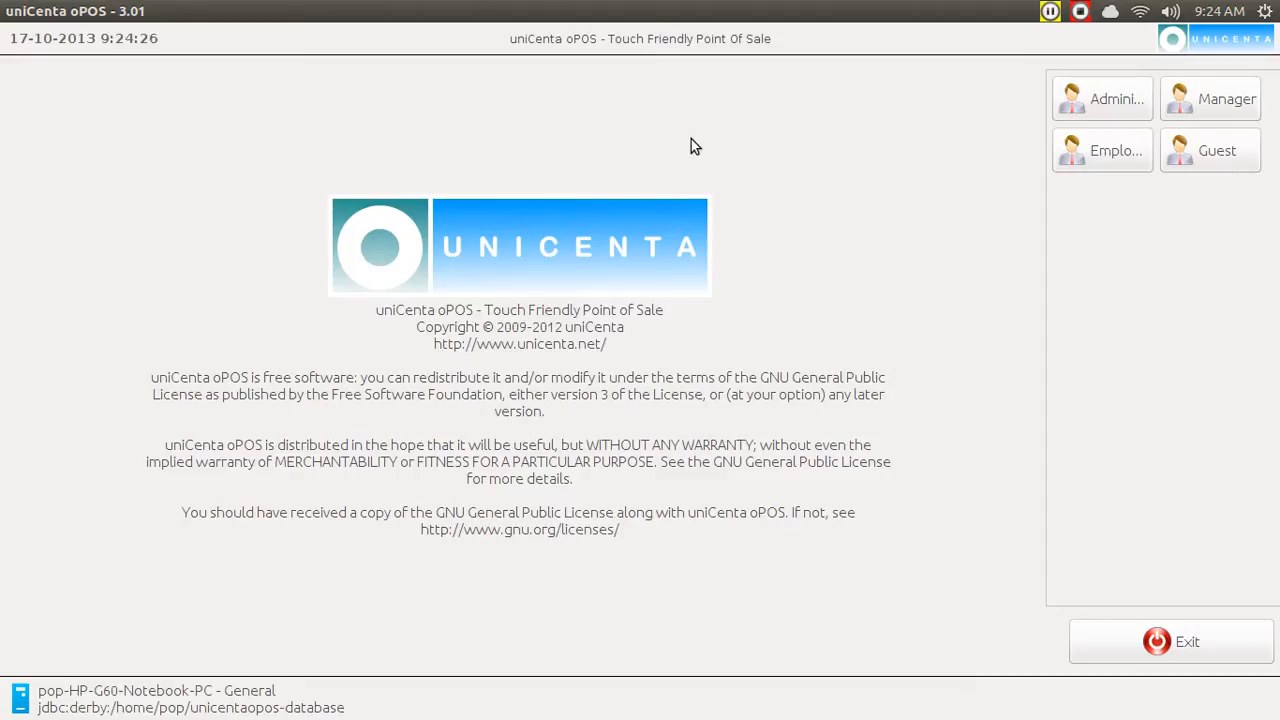
pyautogui.moveTo(1102, 100)
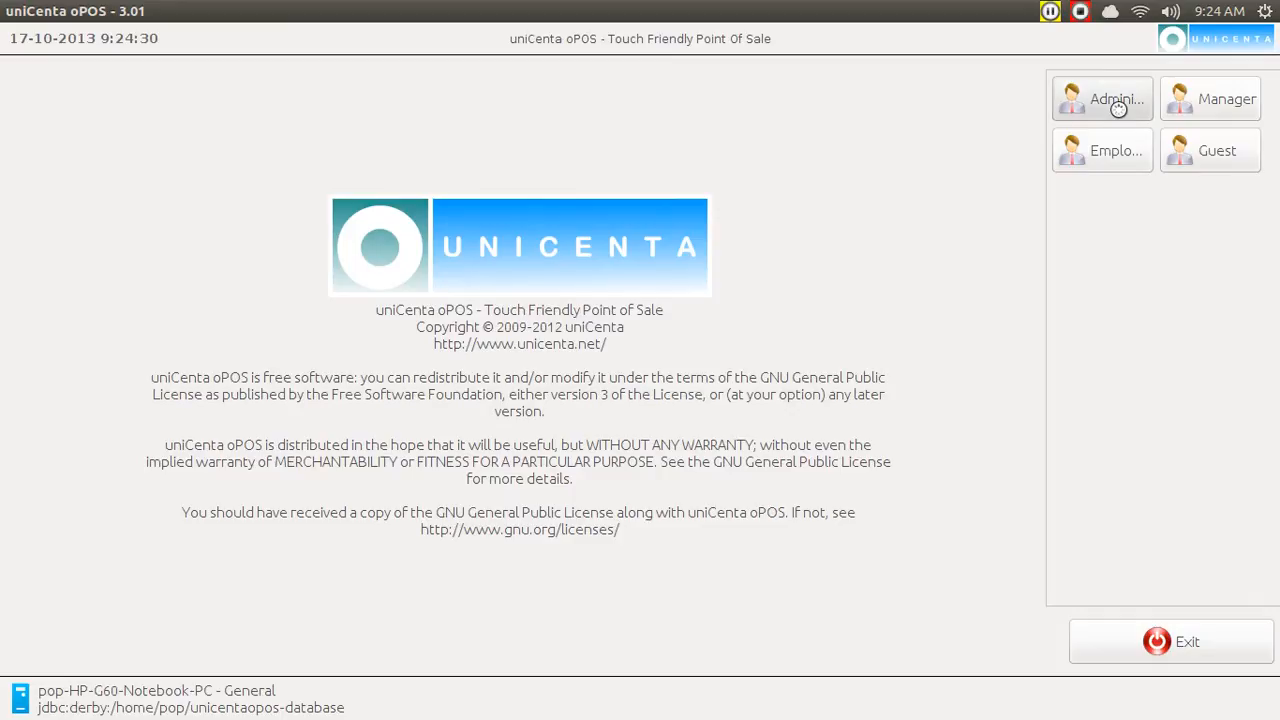
# Log in as Administrator and collapse the left navigation menu on the $220.00 ticket.
pyautogui.click(1100, 98)
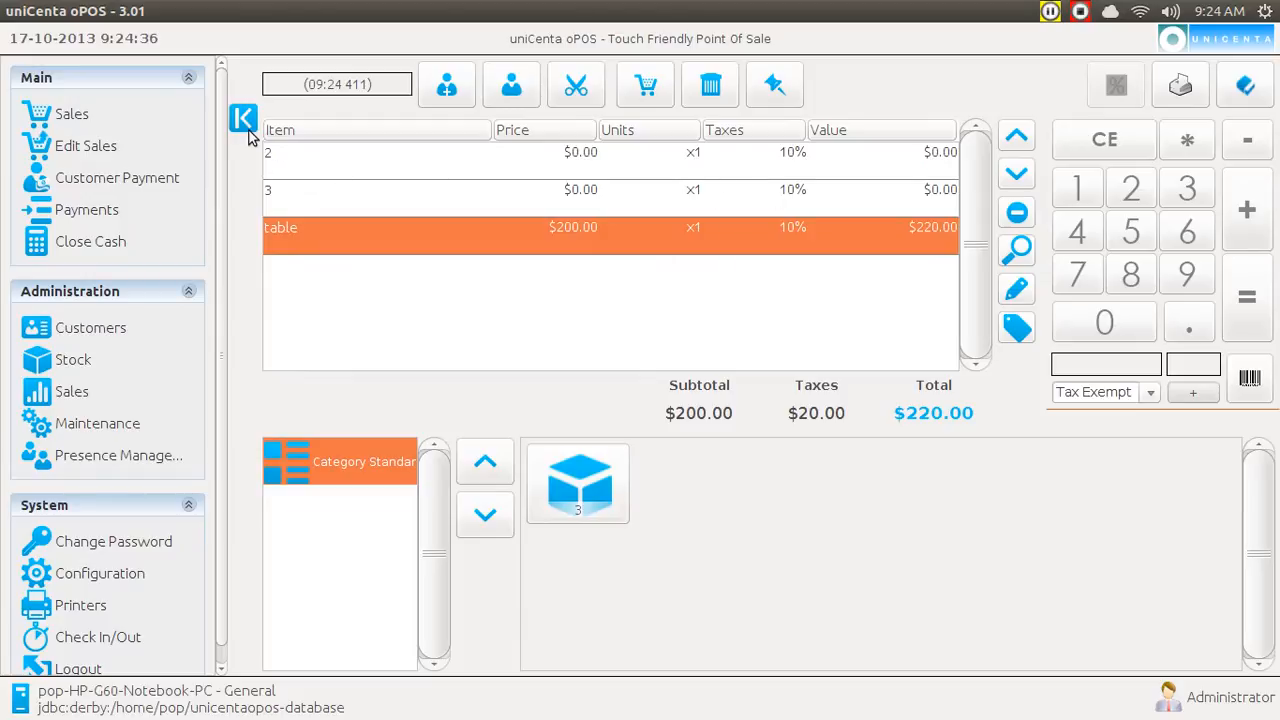
pyautogui.click(244, 118)
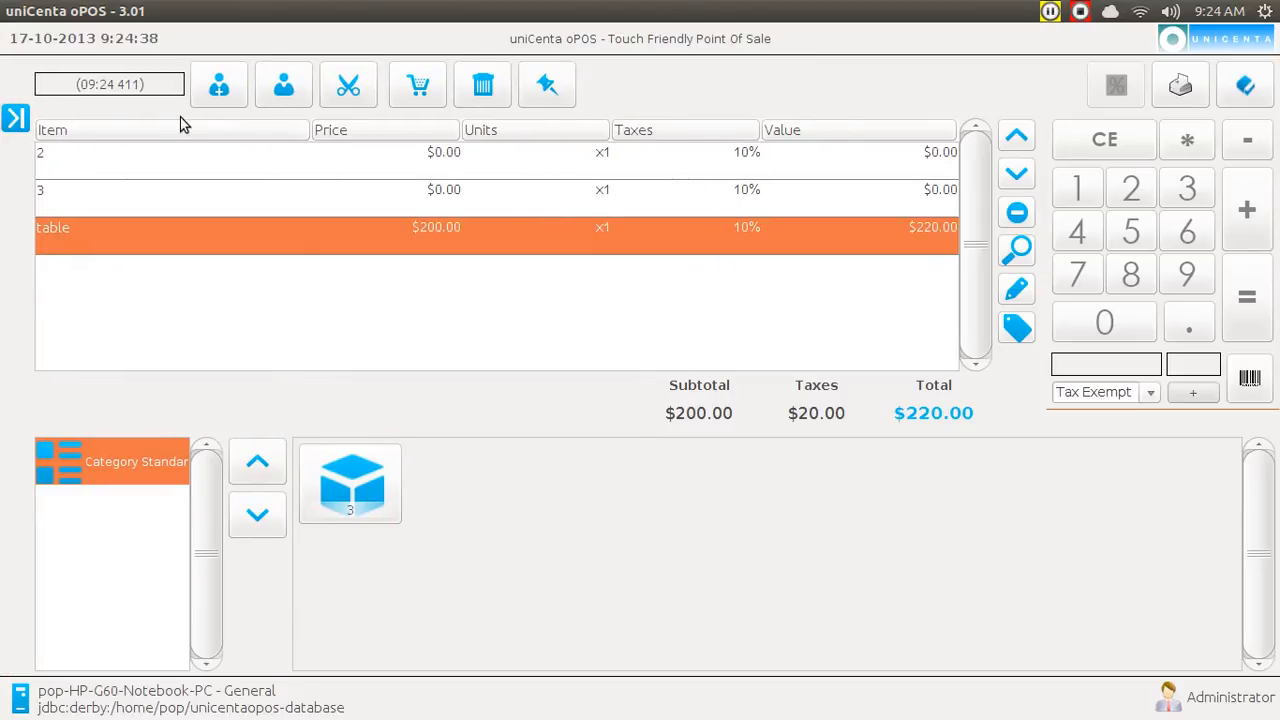
pyautogui.click(16, 118)
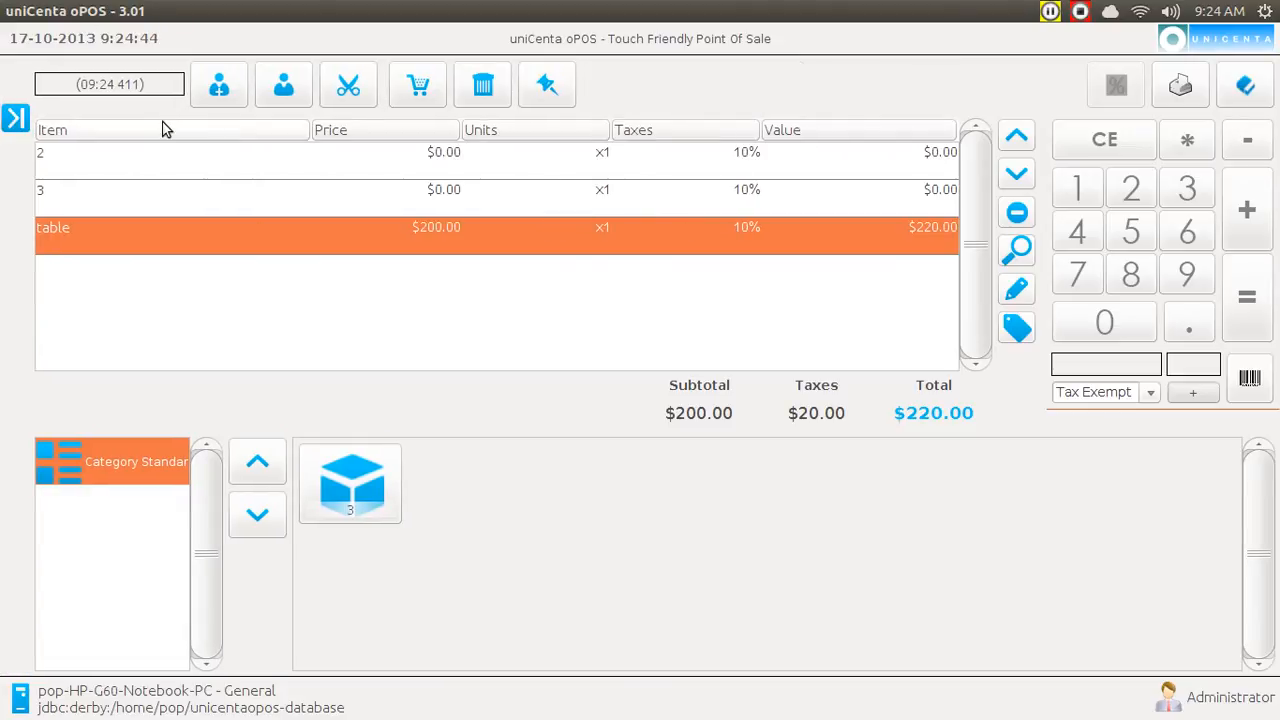
pyautogui.moveTo(332, 286)
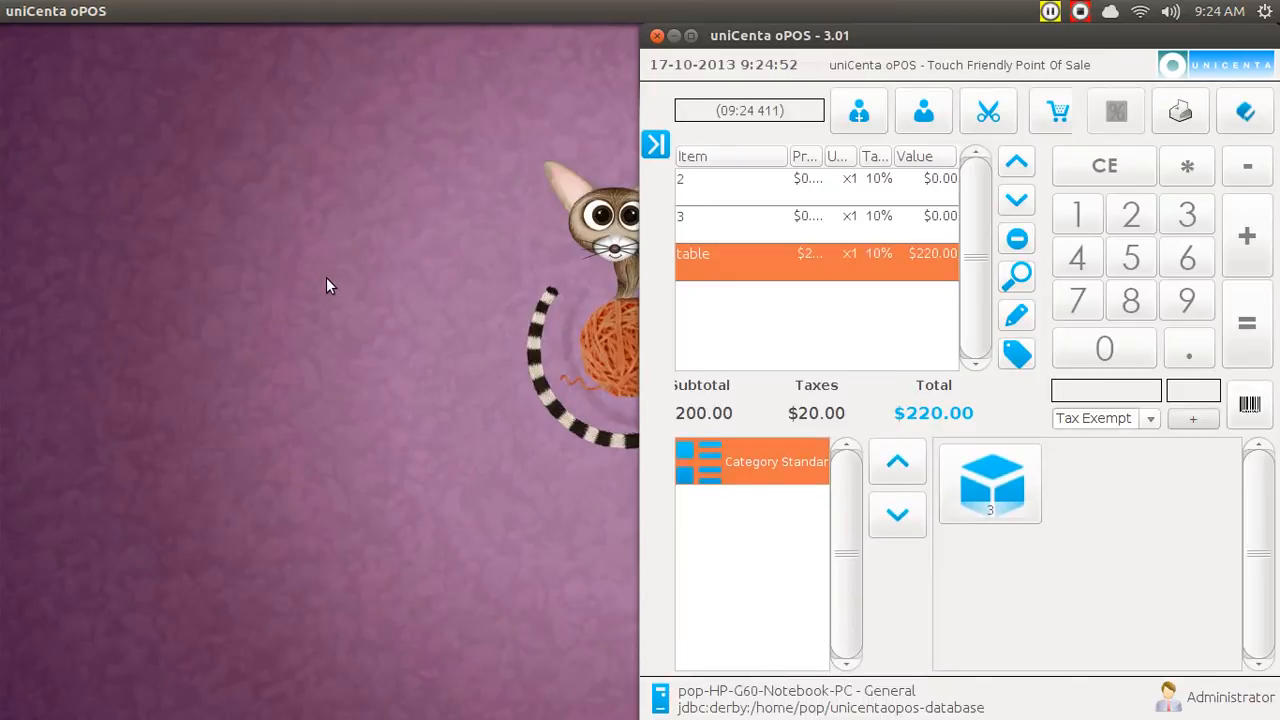
pyautogui.moveTo(364, 340)
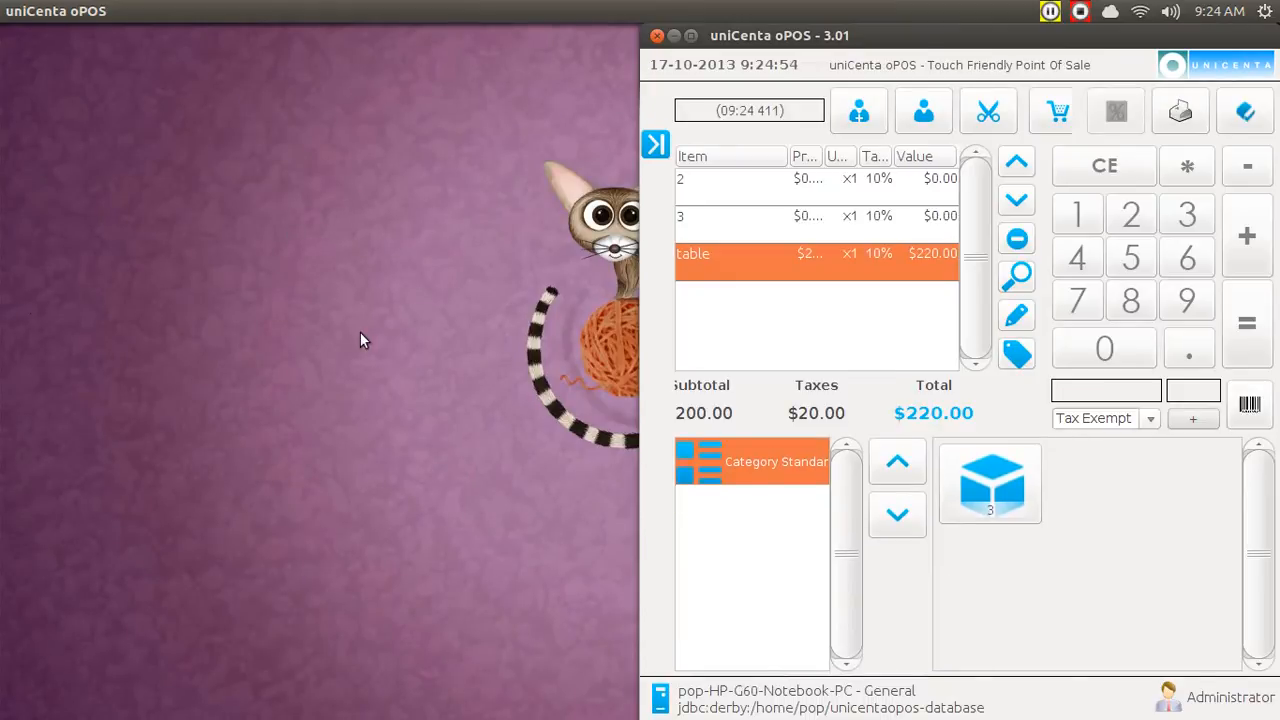
pyautogui.moveTo(852, 500)
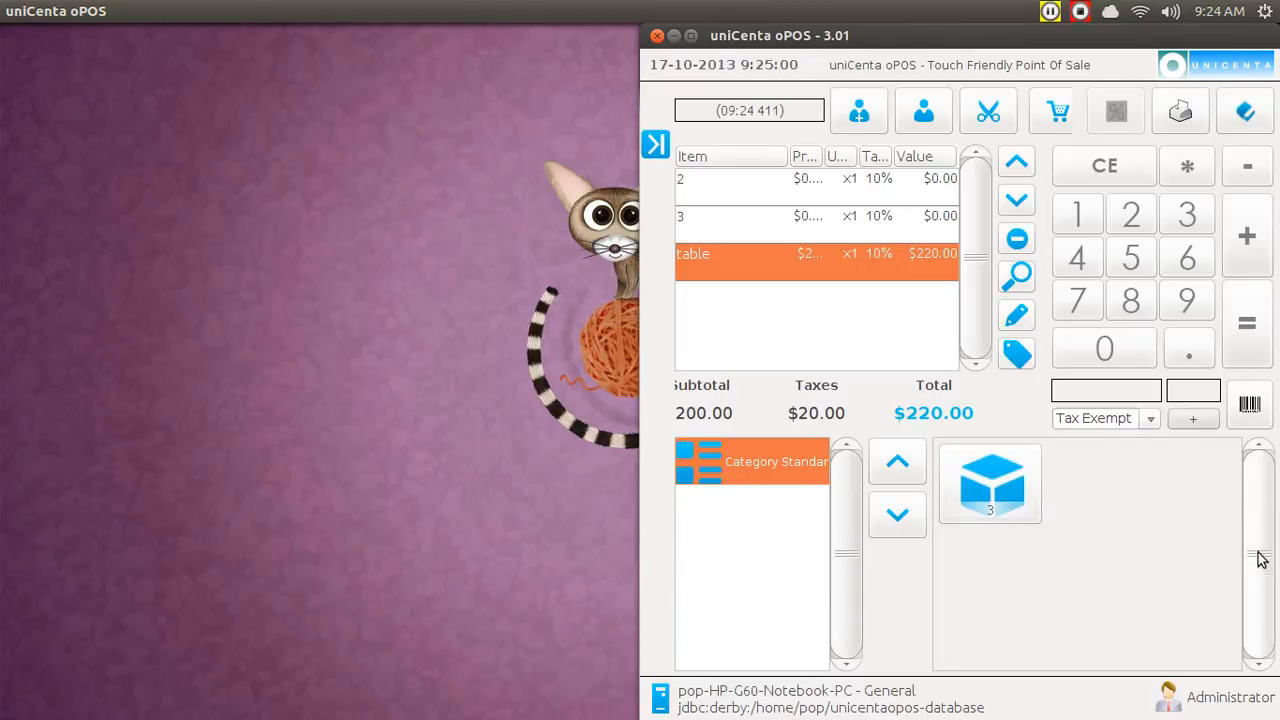
pyautogui.moveTo(856, 344)
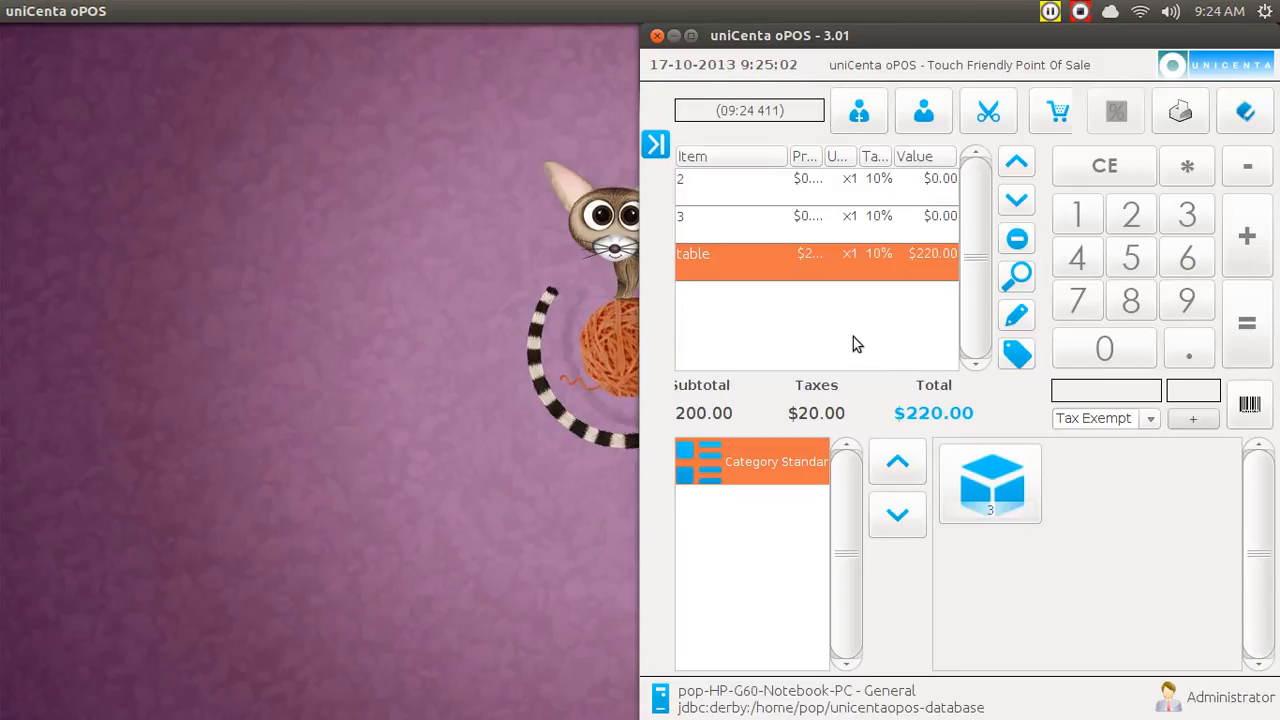
pyautogui.moveTo(844, 262)
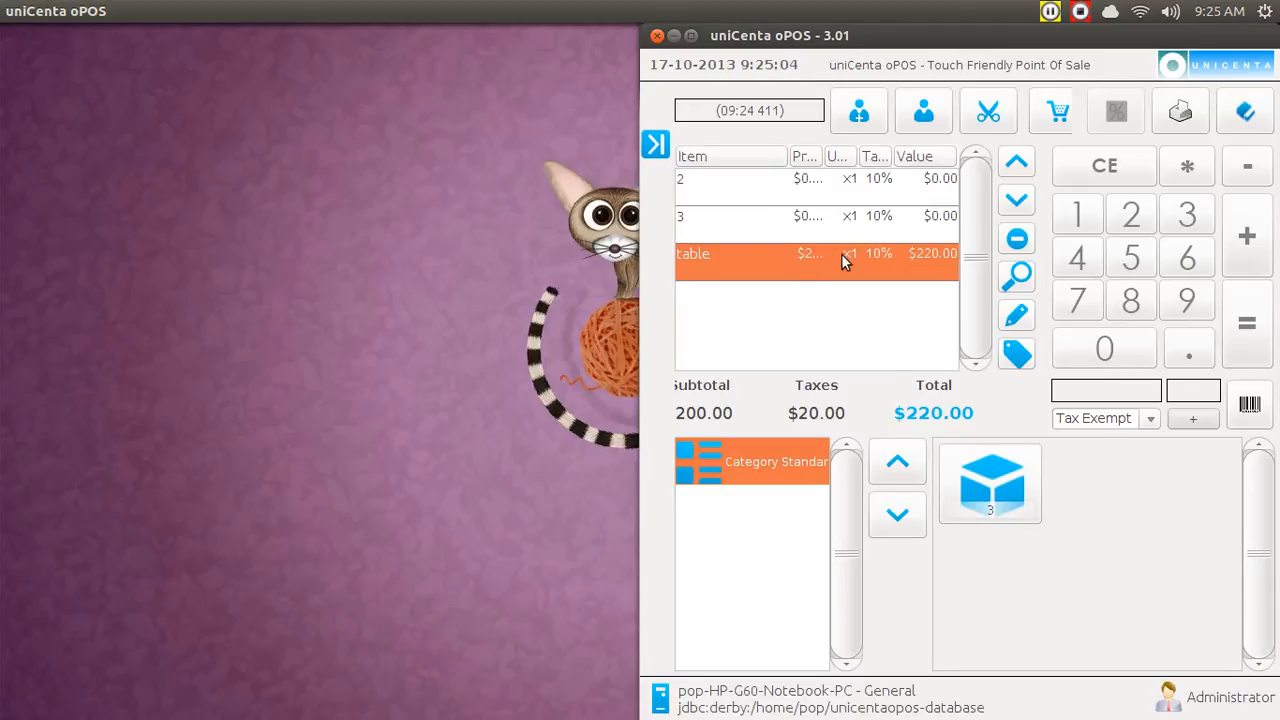
pyautogui.moveTo(920, 378)
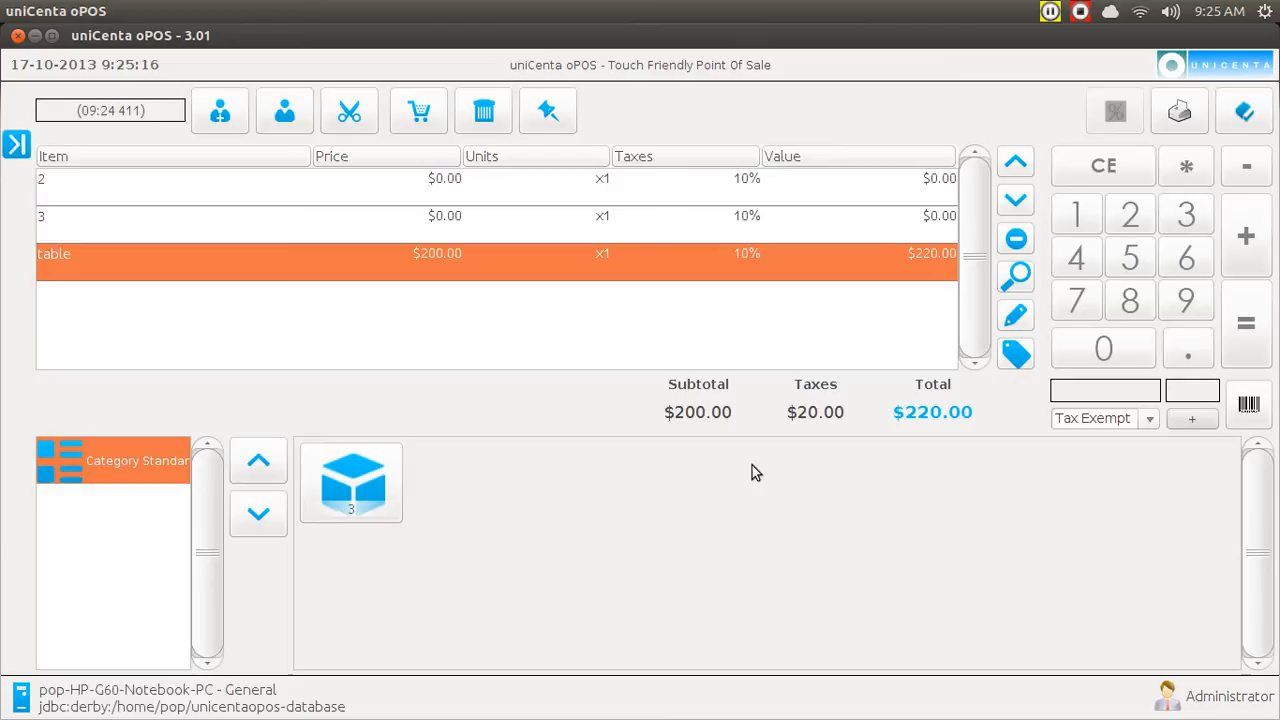
pyautogui.moveTo(716, 452)
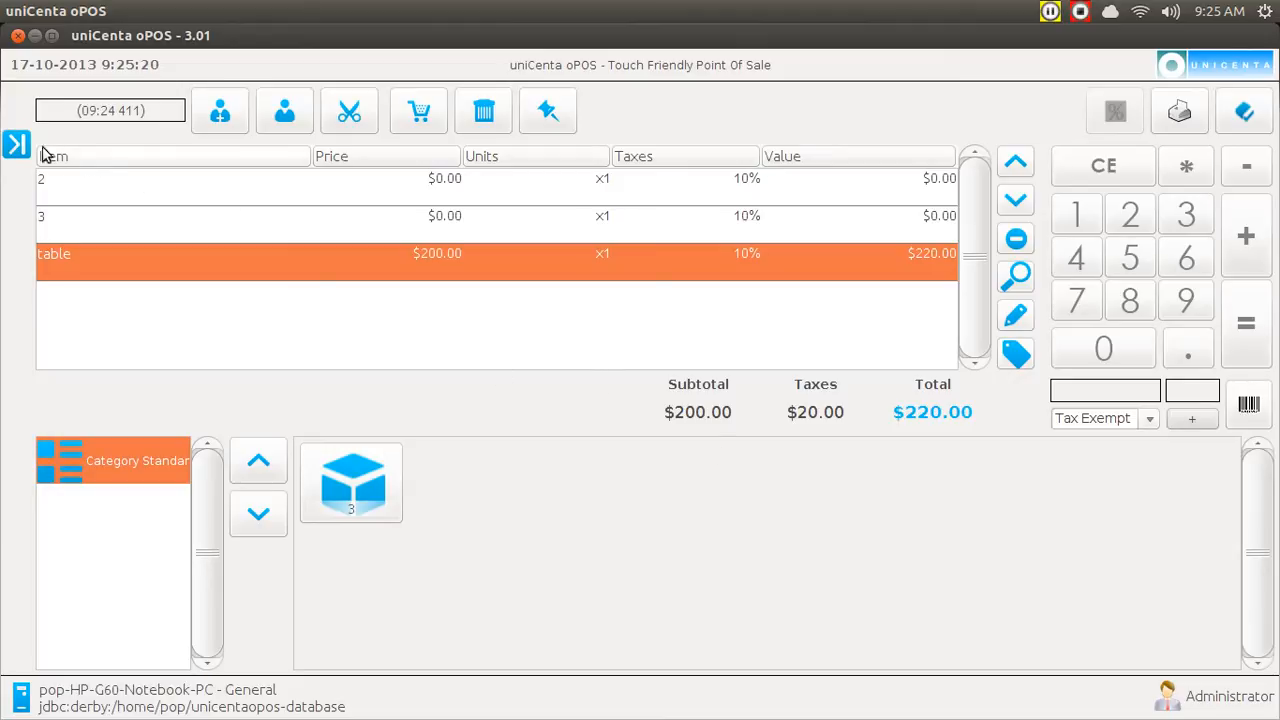
pyautogui.click(16, 144)
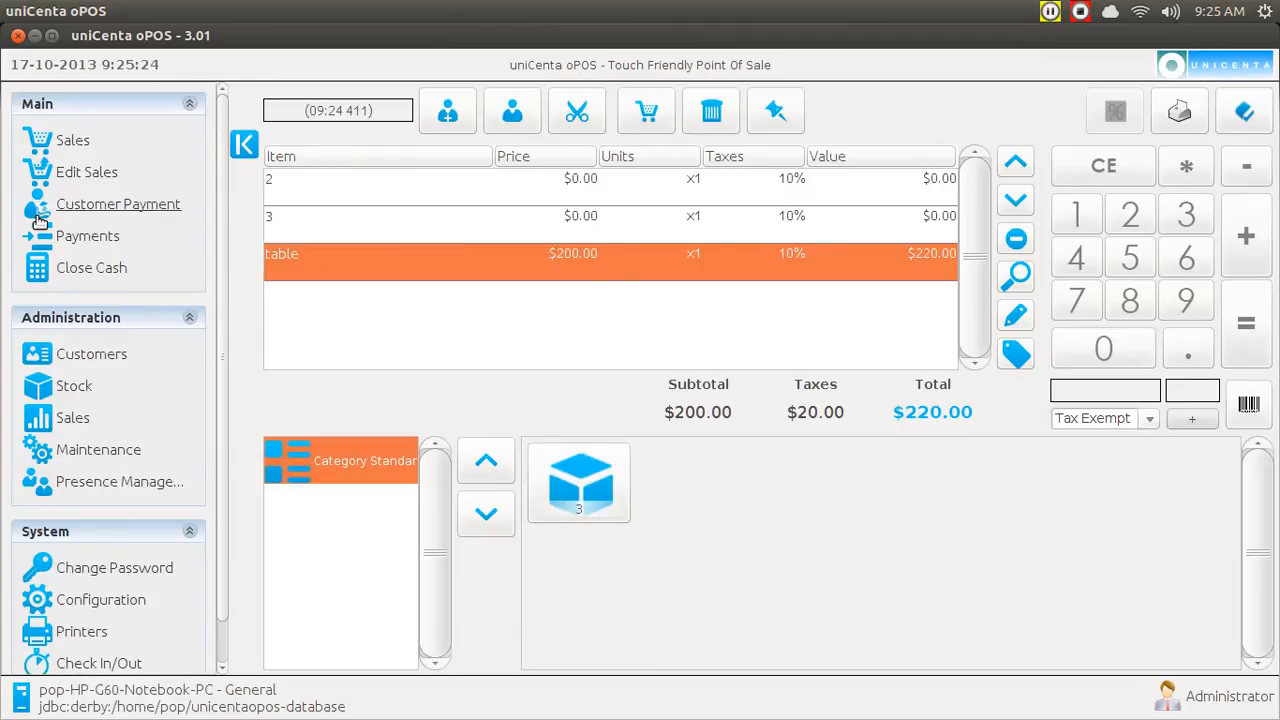
pyautogui.moveTo(100, 448)
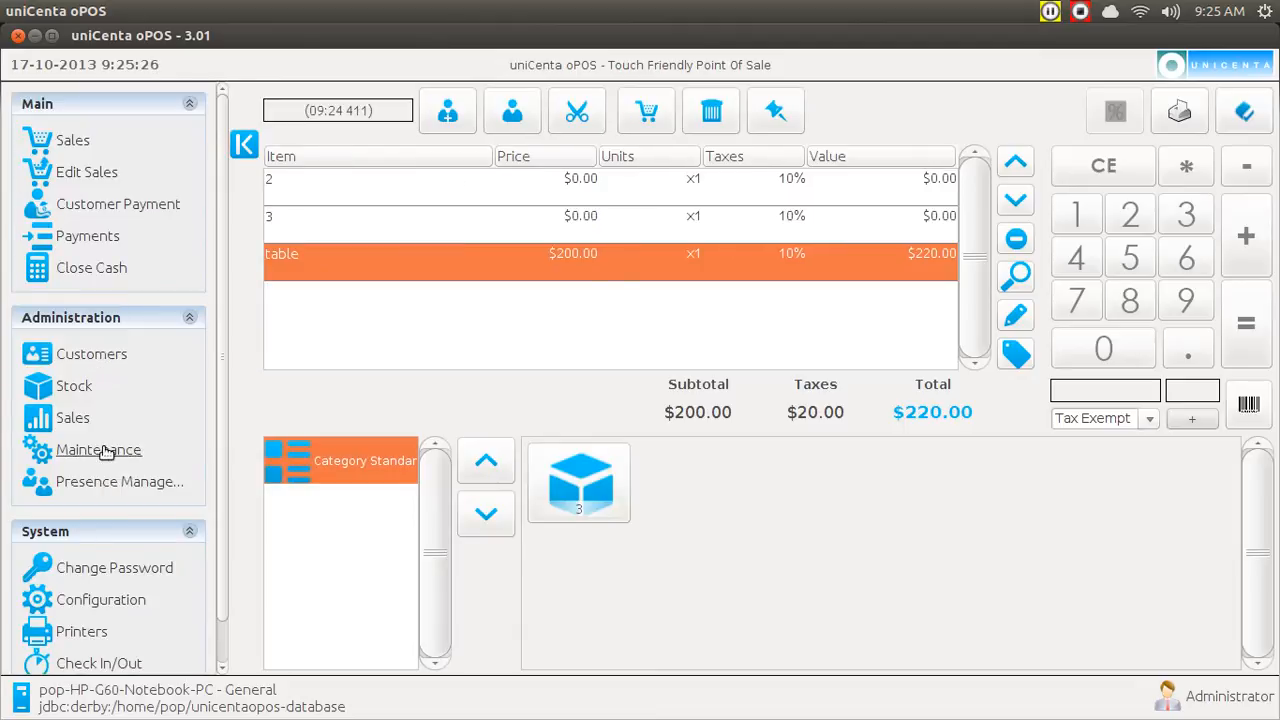
pyautogui.moveTo(100, 600)
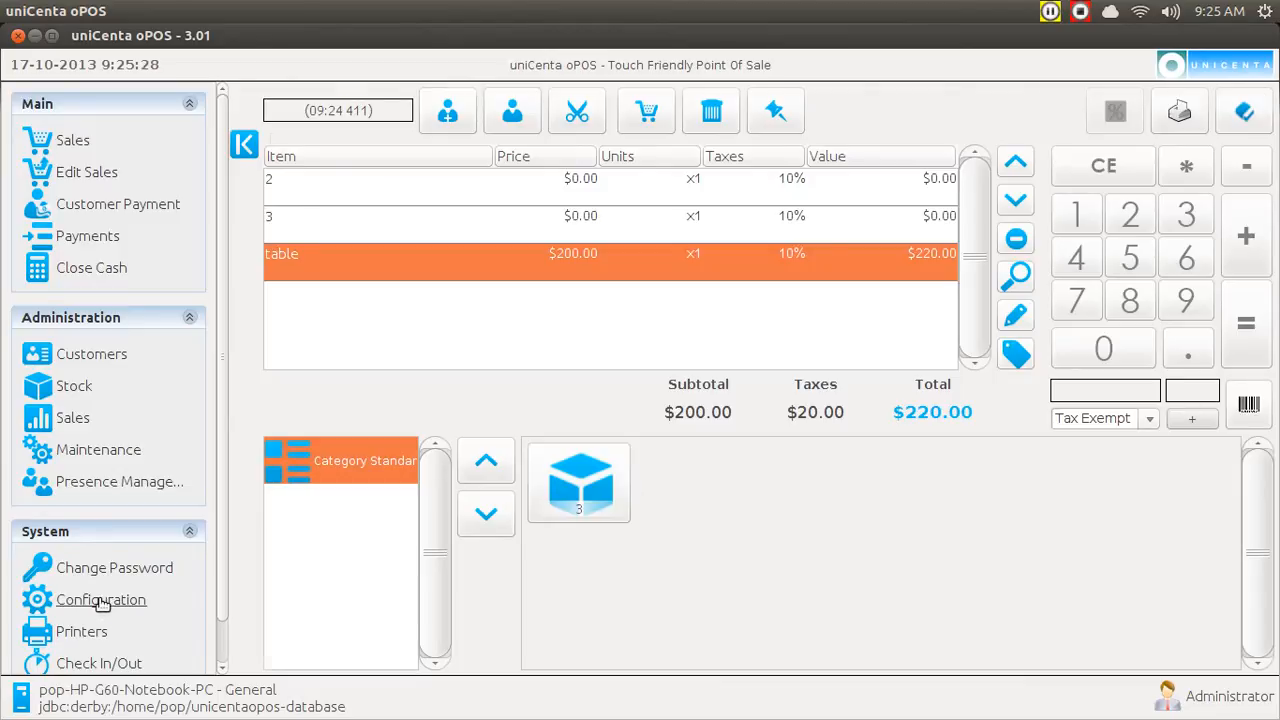
# Change the cash register Screen mode from window to fullscreen in Configuration.
pyautogui.click(100, 600)
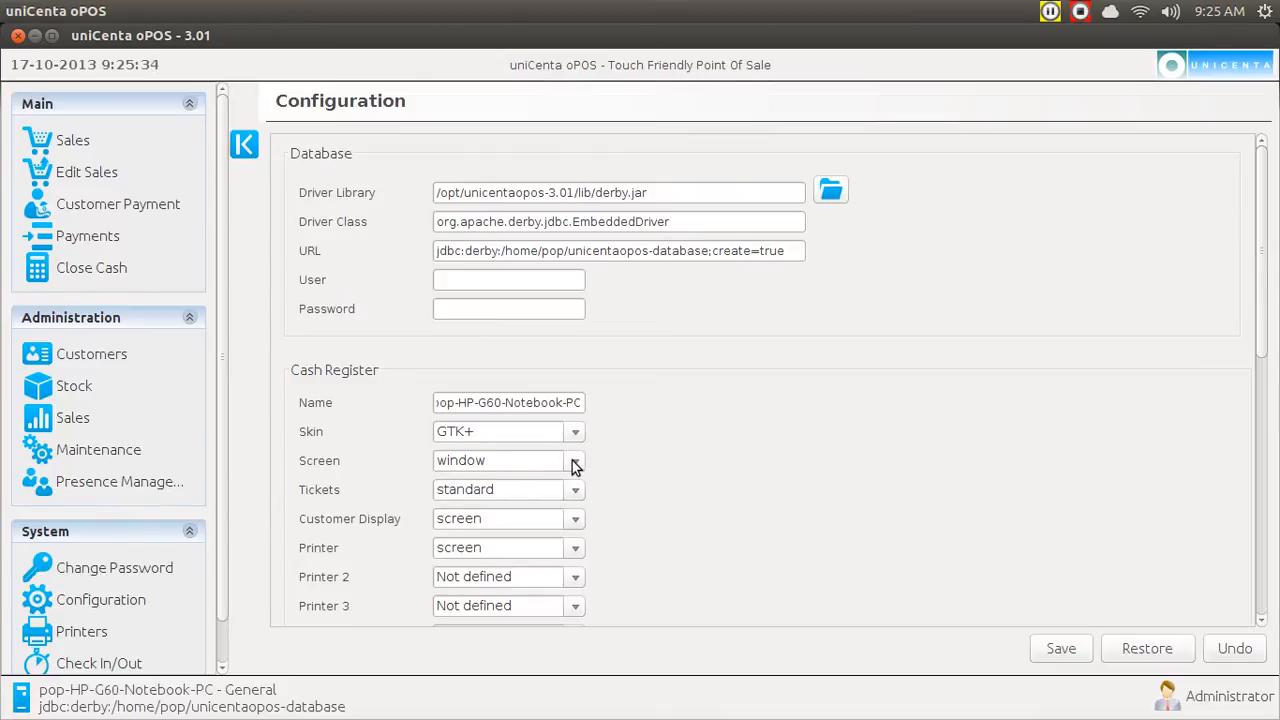
pyautogui.click(574, 460)
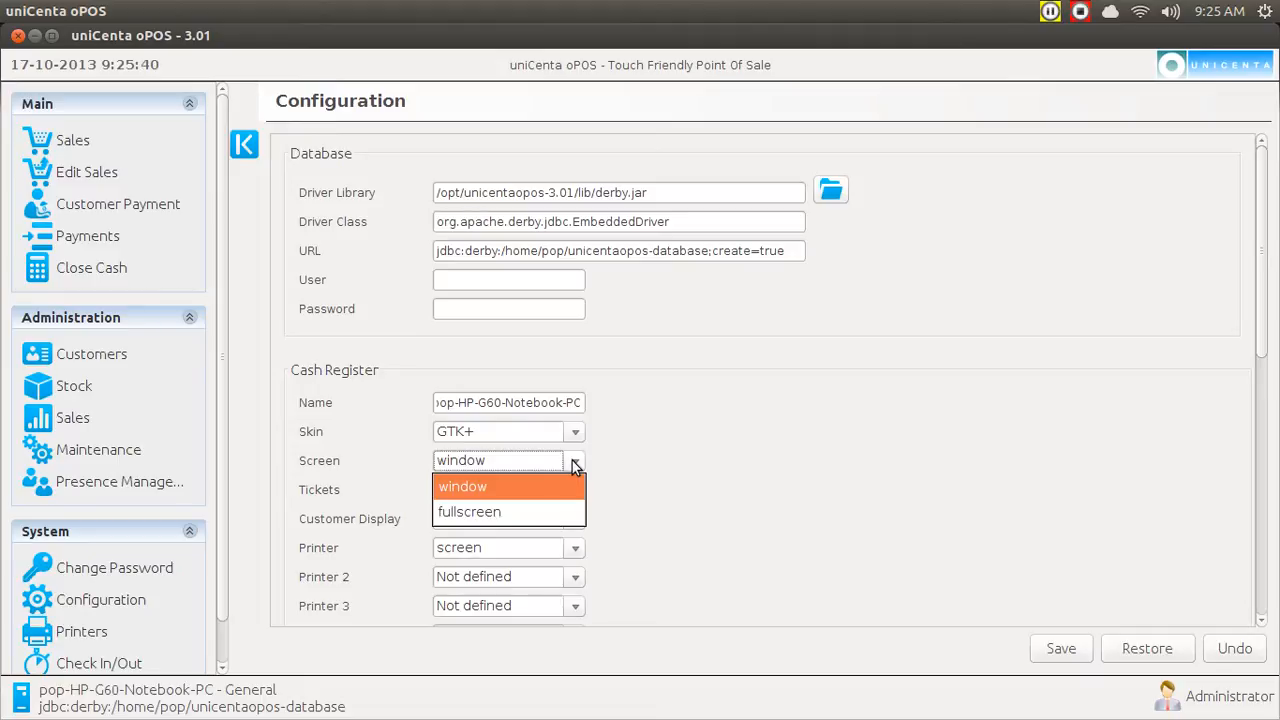
pyautogui.moveTo(564, 20)
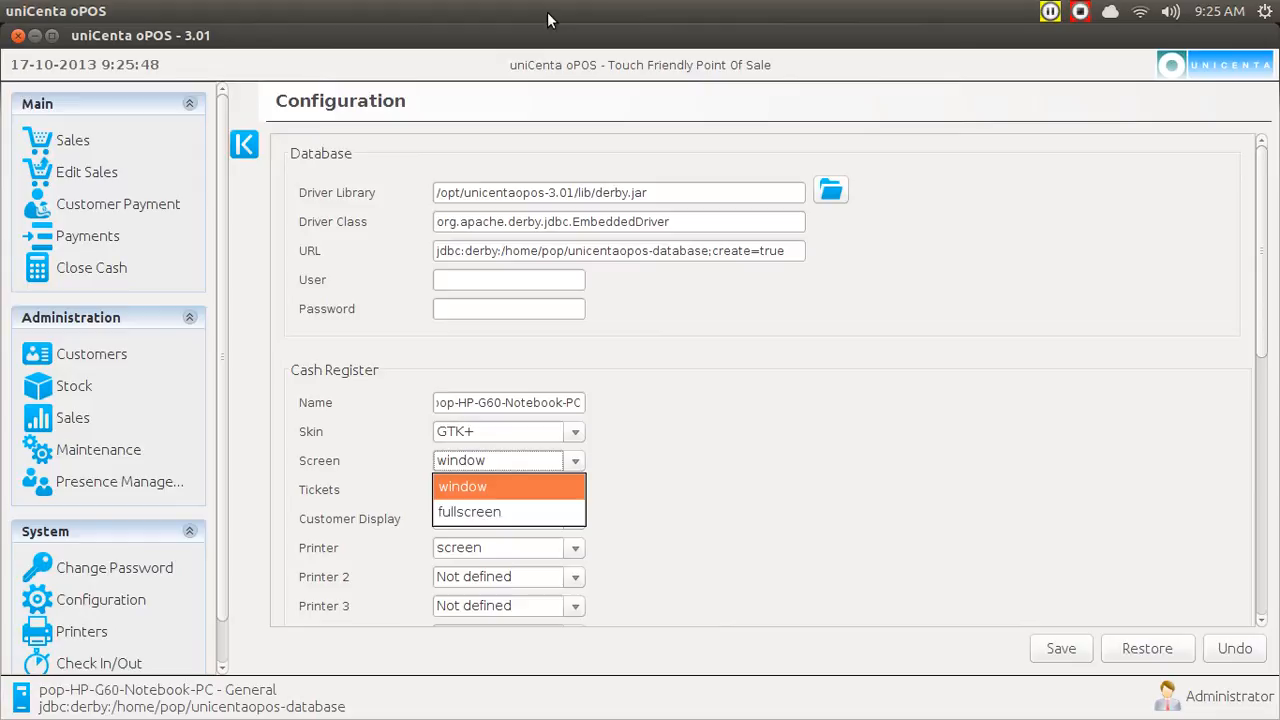
pyautogui.moveTo(618, 112)
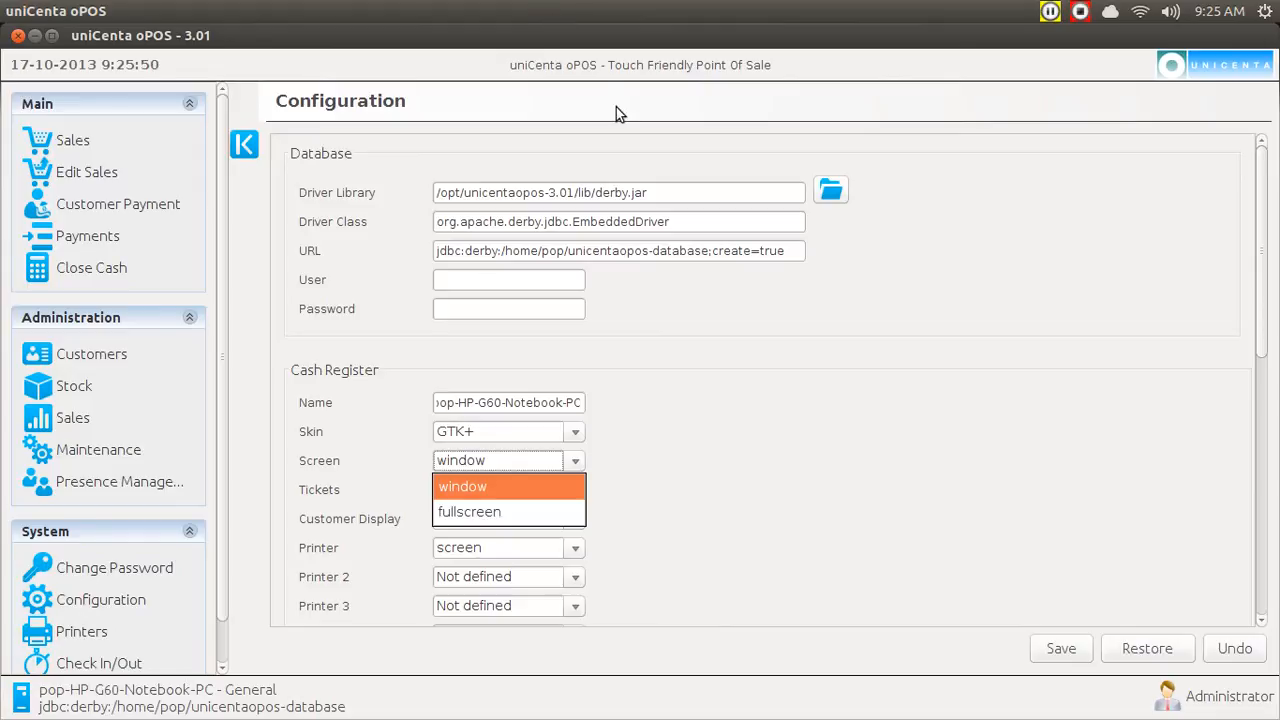
pyautogui.click(462, 486)
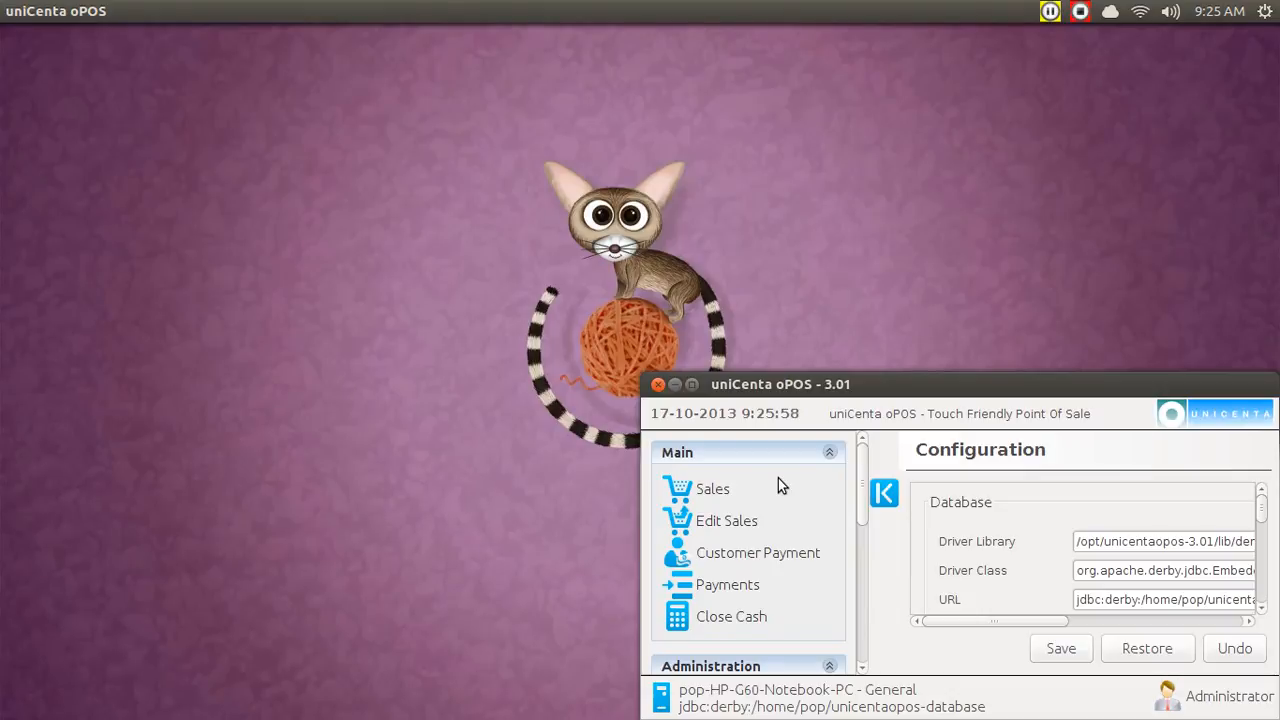
pyautogui.click(692, 384)
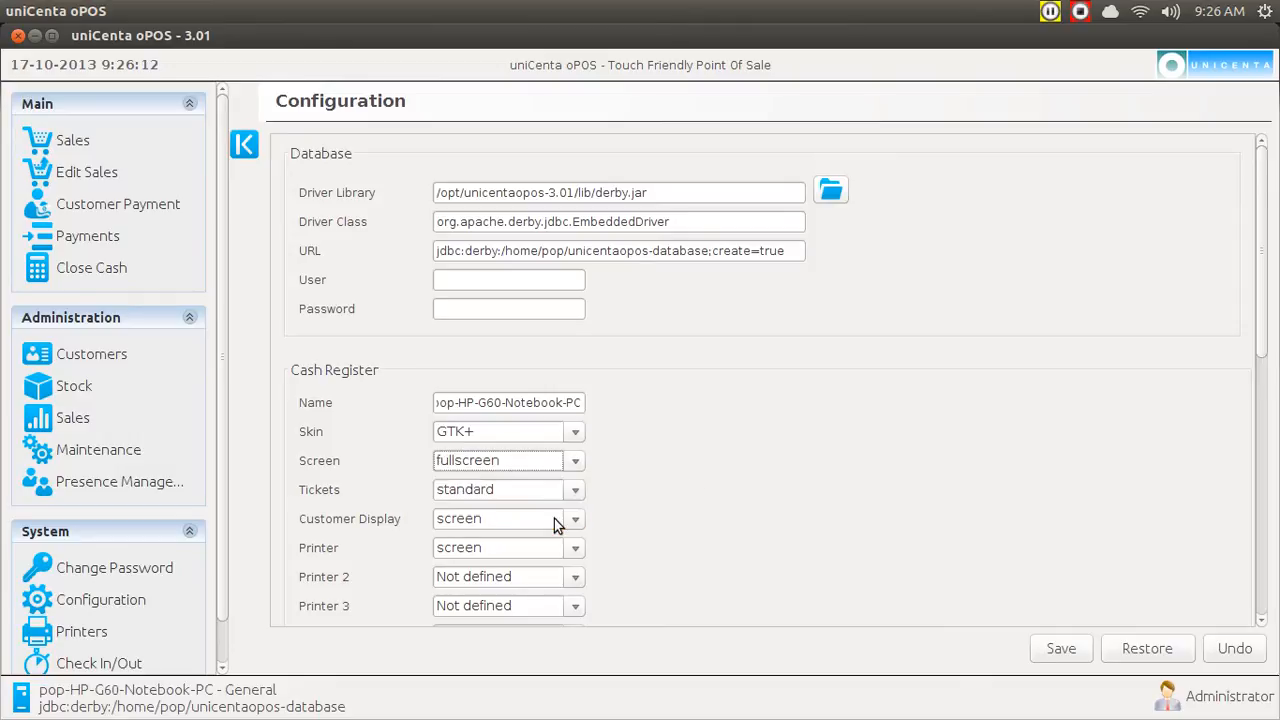
pyautogui.moveTo(1056, 610)
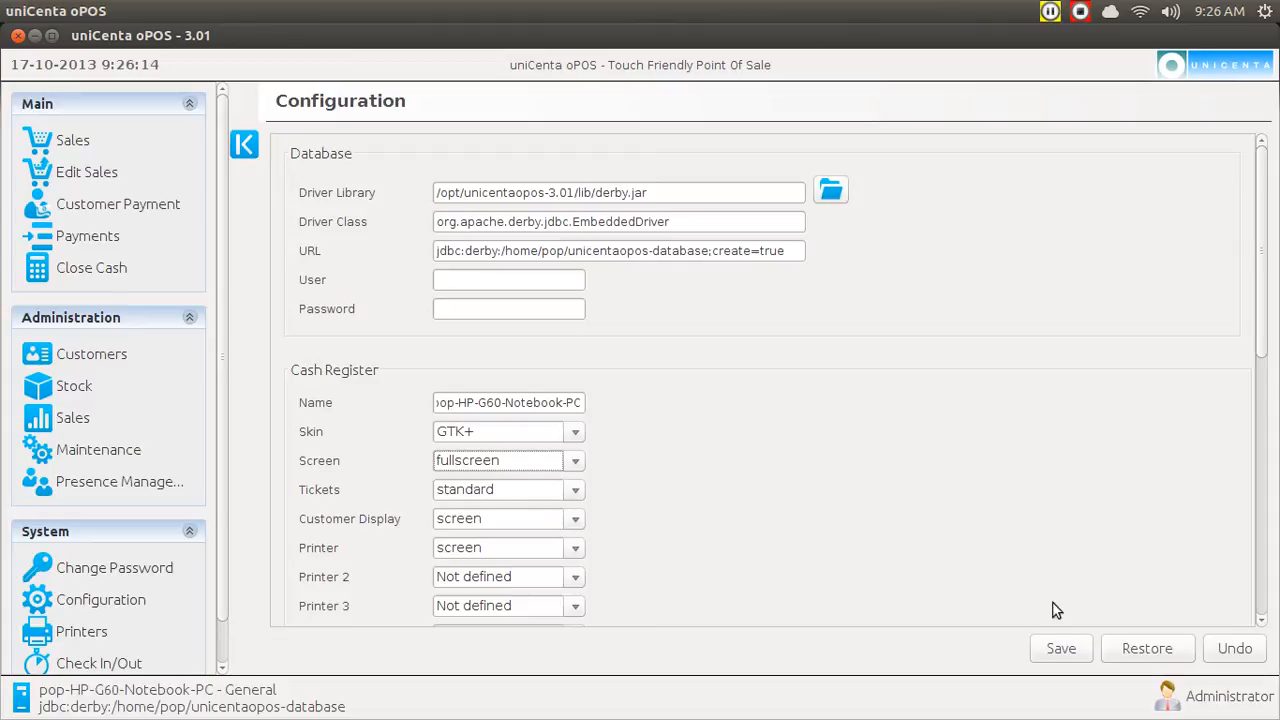
# Save the configuration, acknowledge the restart message and show the session menu.
pyautogui.click(1060, 648)
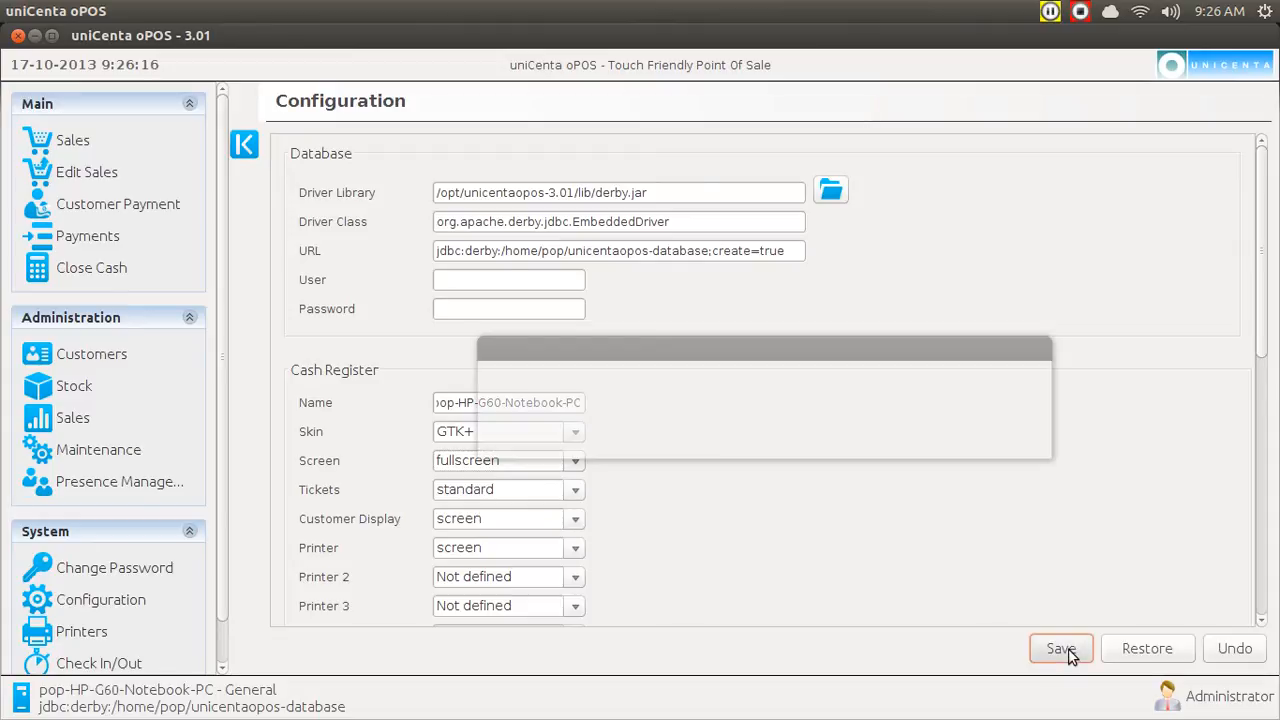
pyautogui.click(1060, 648)
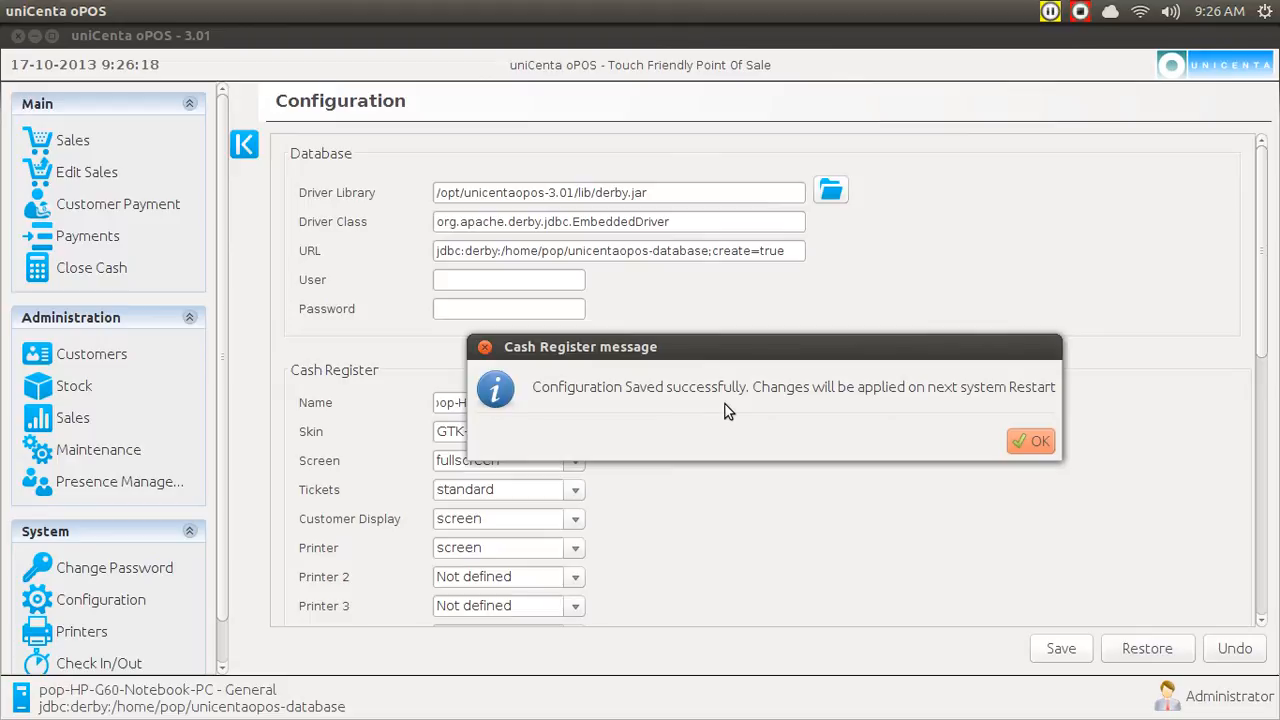
pyautogui.moveTo(1216, 14)
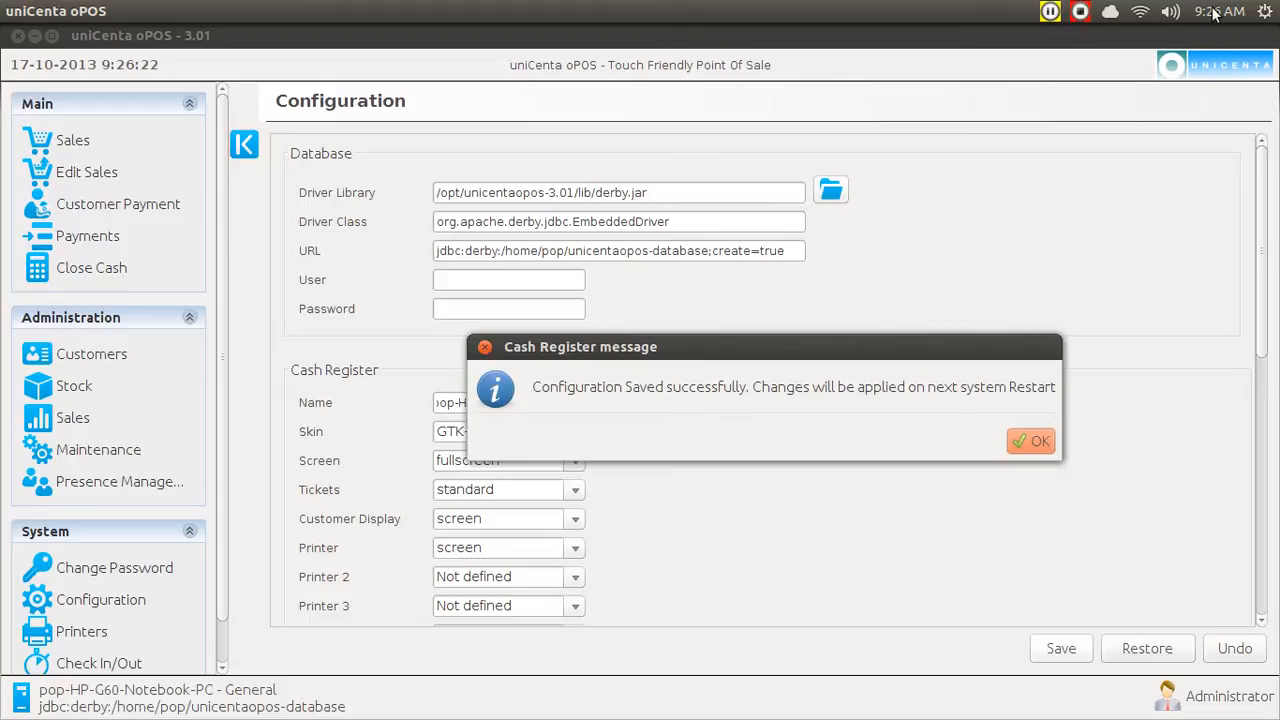
pyautogui.moveTo(1040, 440)
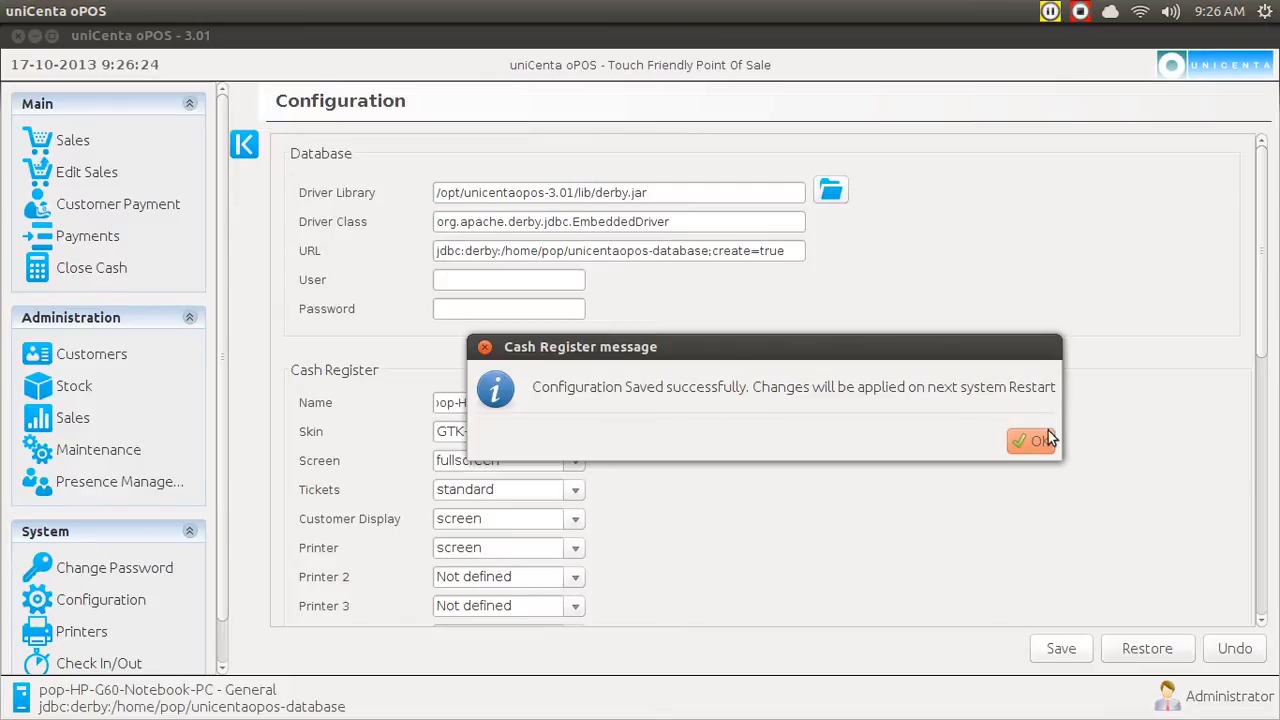
pyautogui.click(1032, 442)
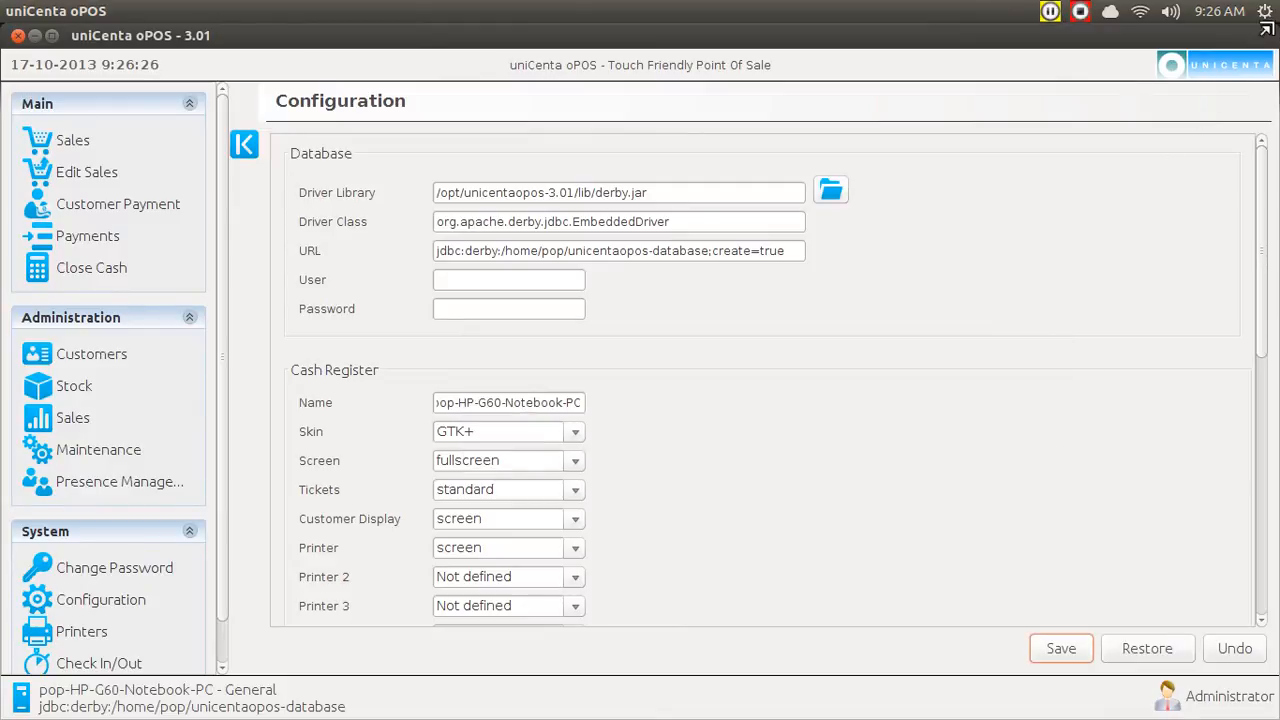
pyautogui.click(1264, 12)
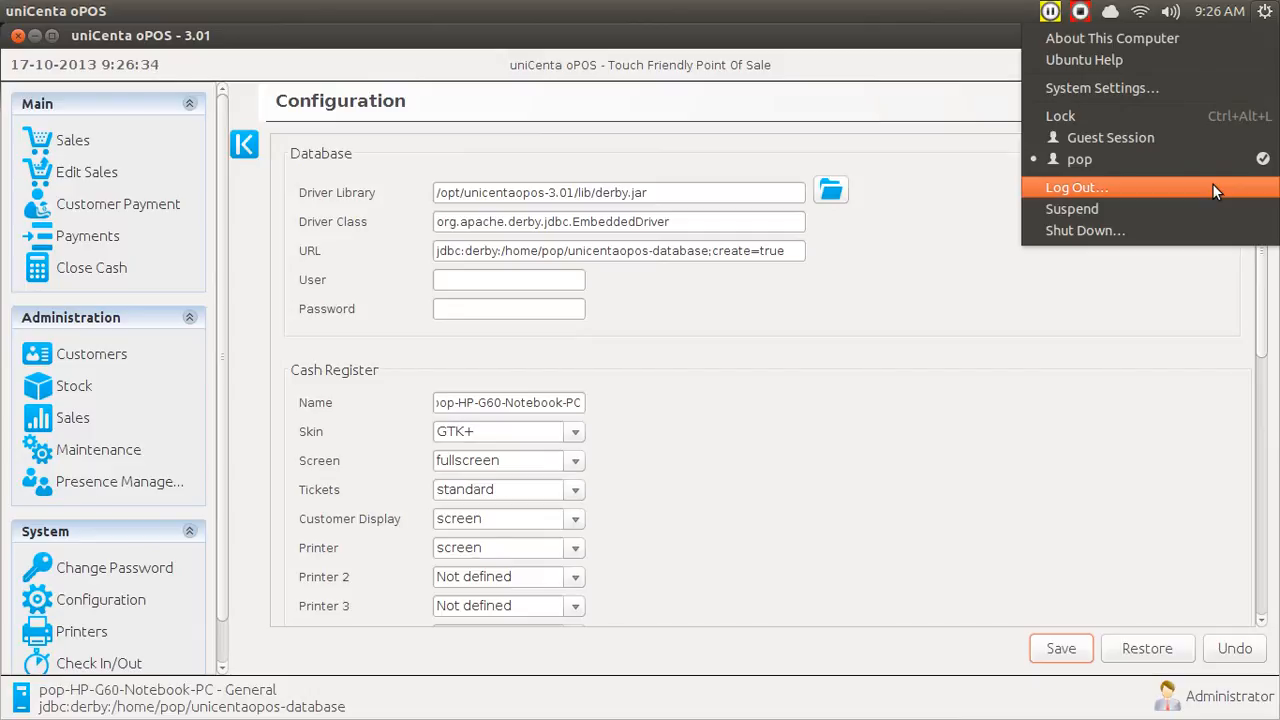
pyautogui.moveTo(1004, 362)
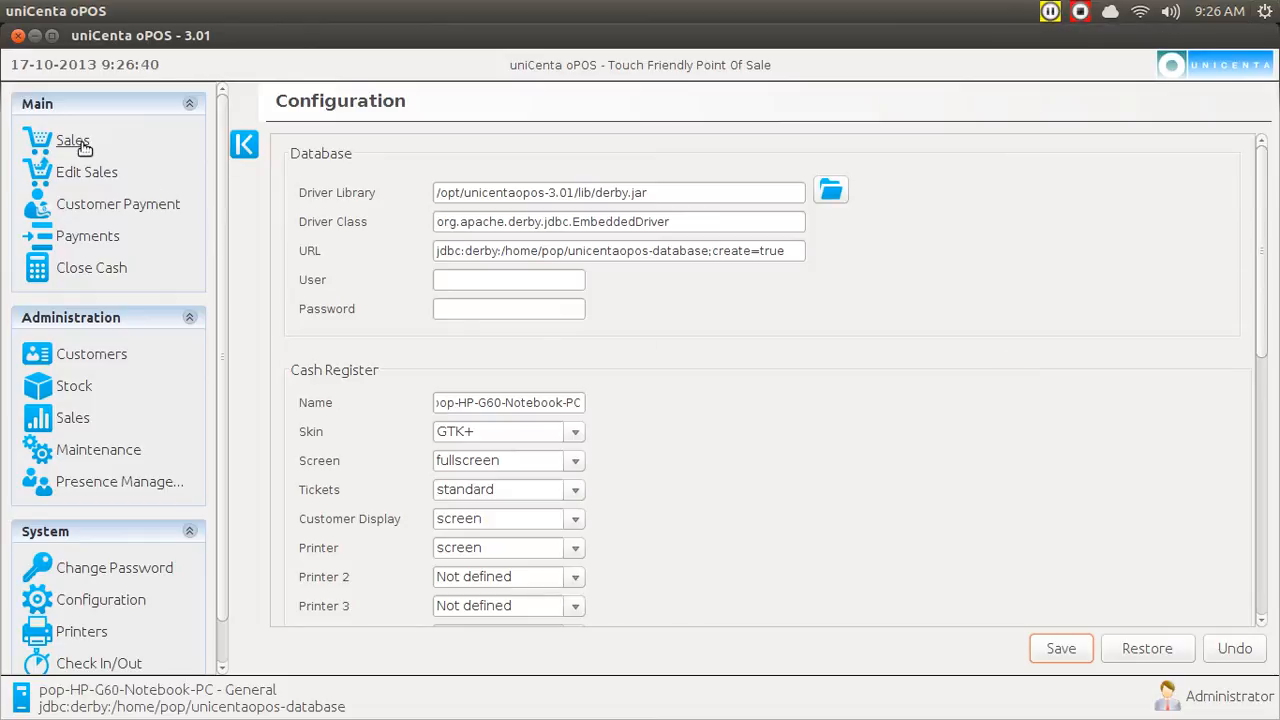
# Return to the Sales screen showing the $220.00 ticket.
pyautogui.click(72, 140)
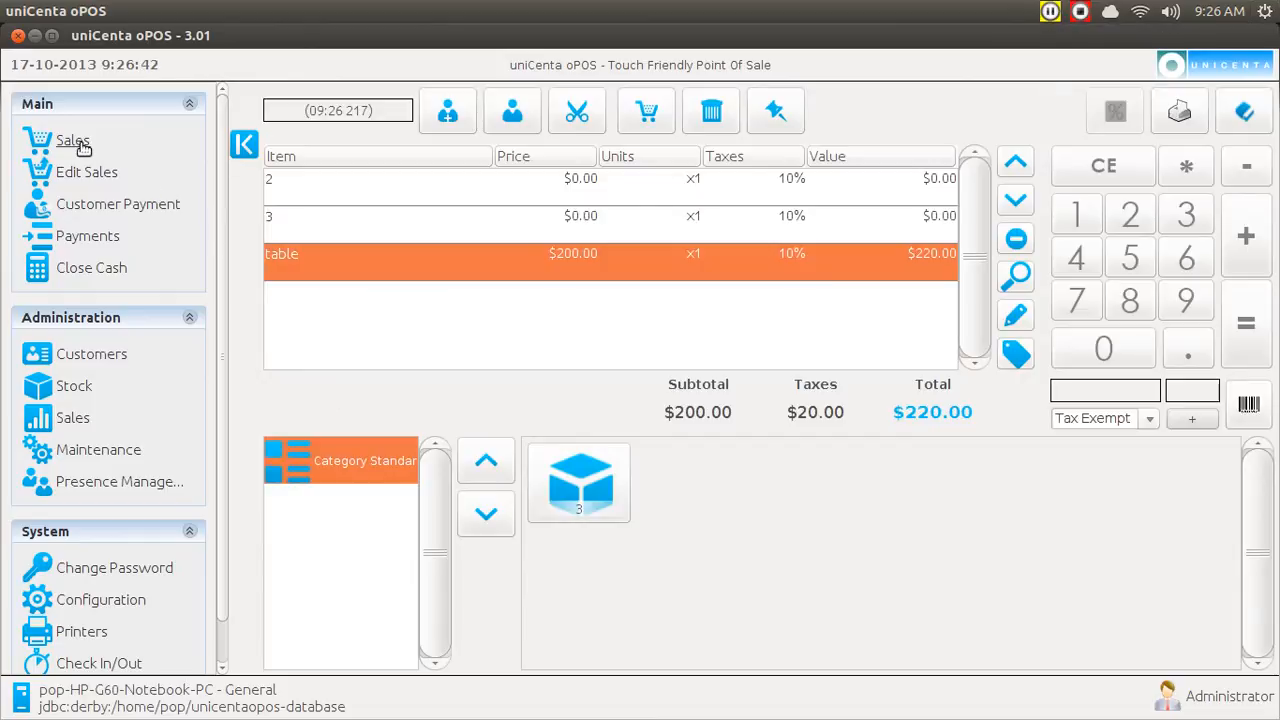
pyautogui.moveTo(748, 324)
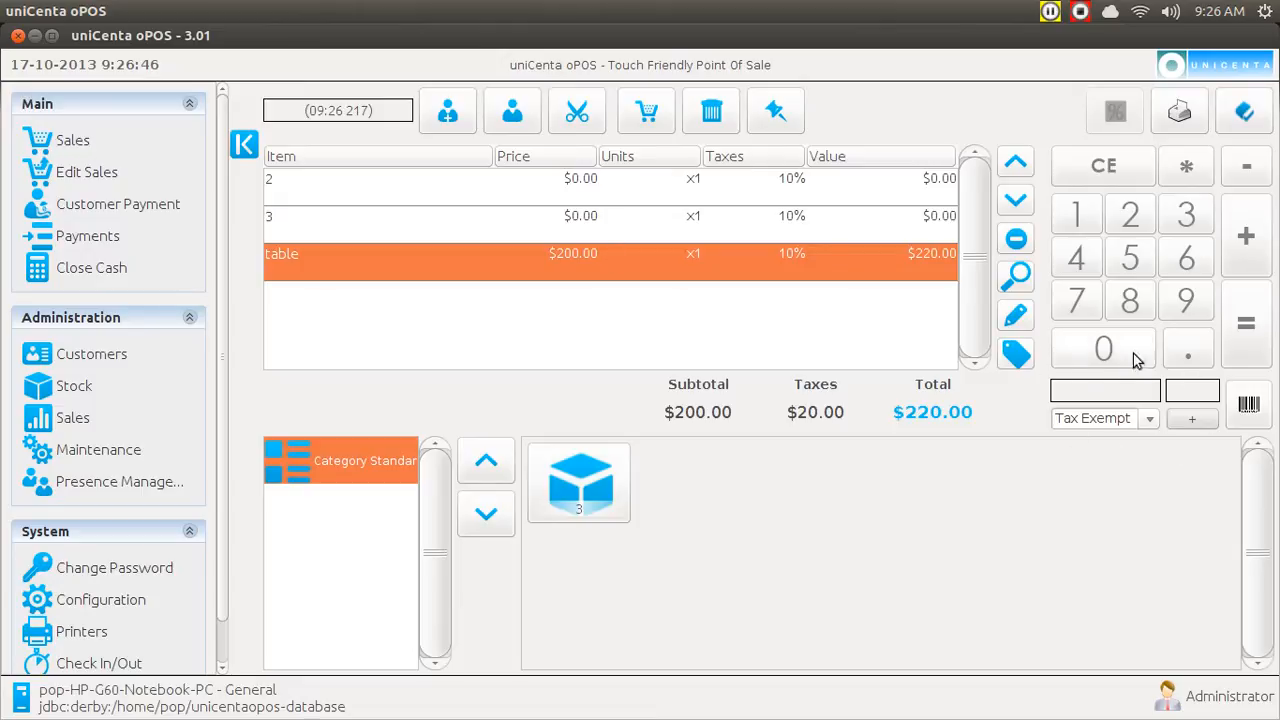
pyautogui.moveTo(1100, 362)
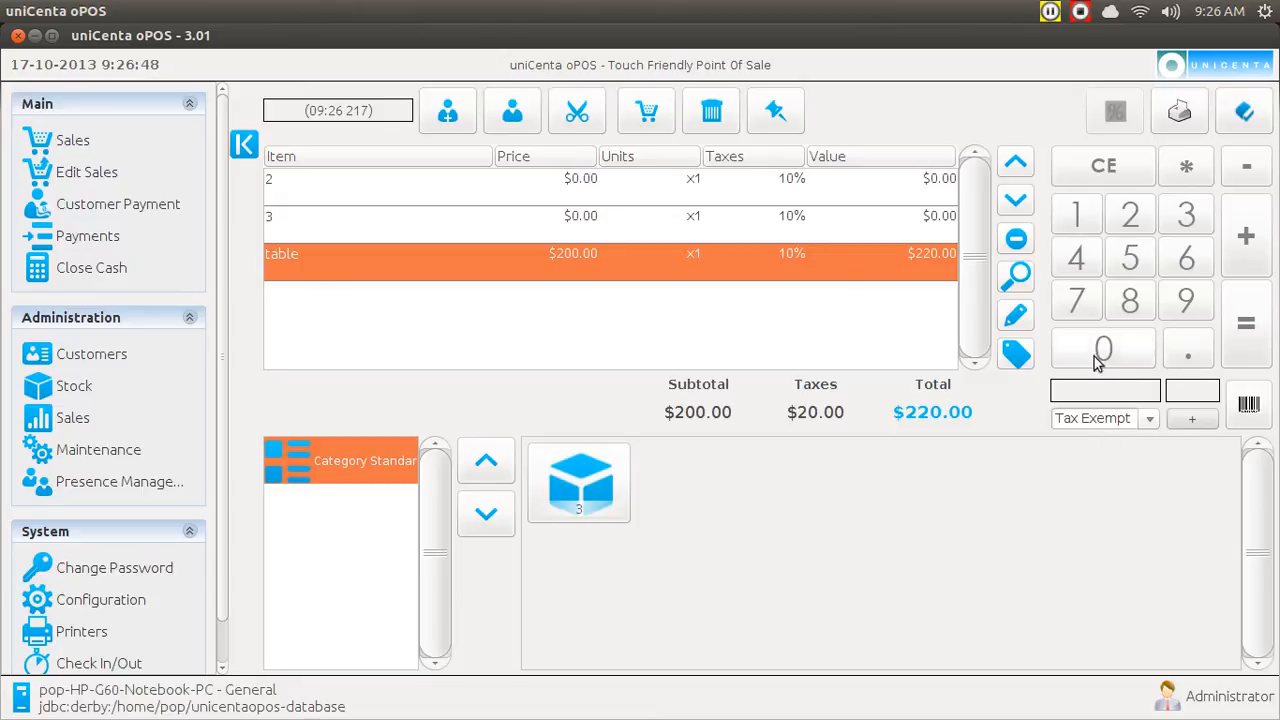
pyautogui.moveTo(1108, 440)
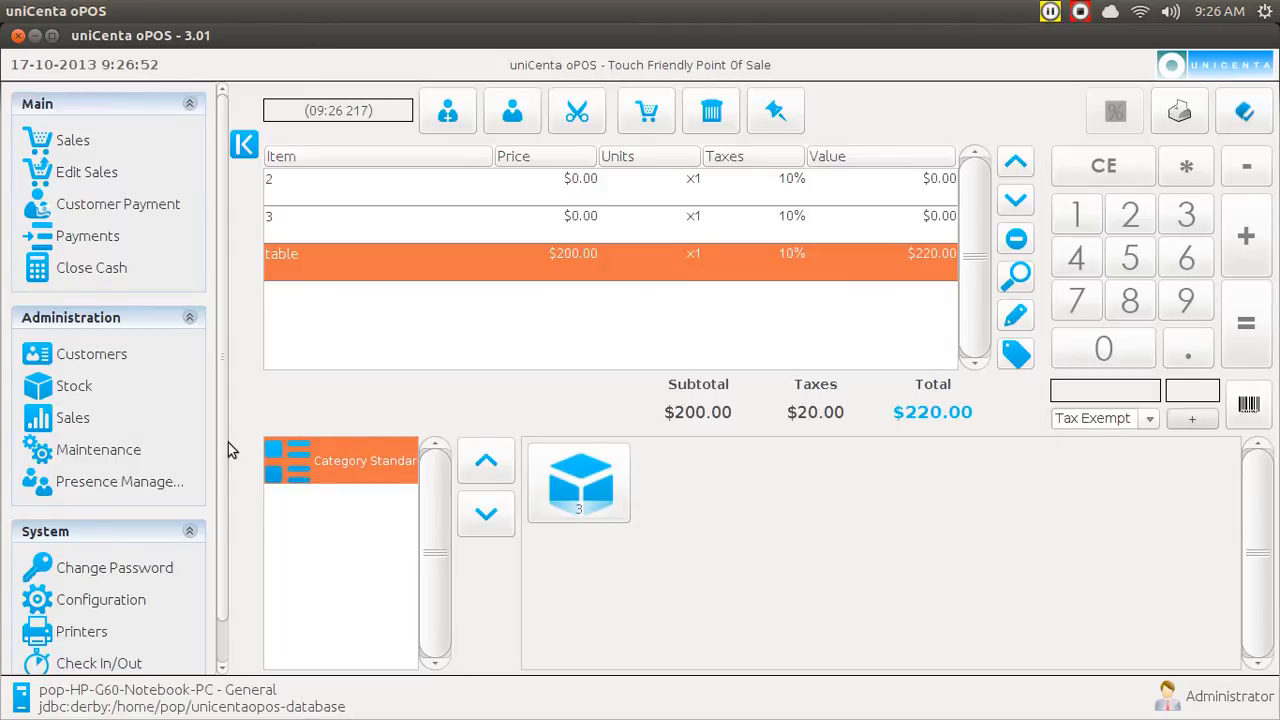
# Select Ticket.Buttons in Resources and scroll its XML to the category height 250 setting.
pyautogui.click(98, 448)
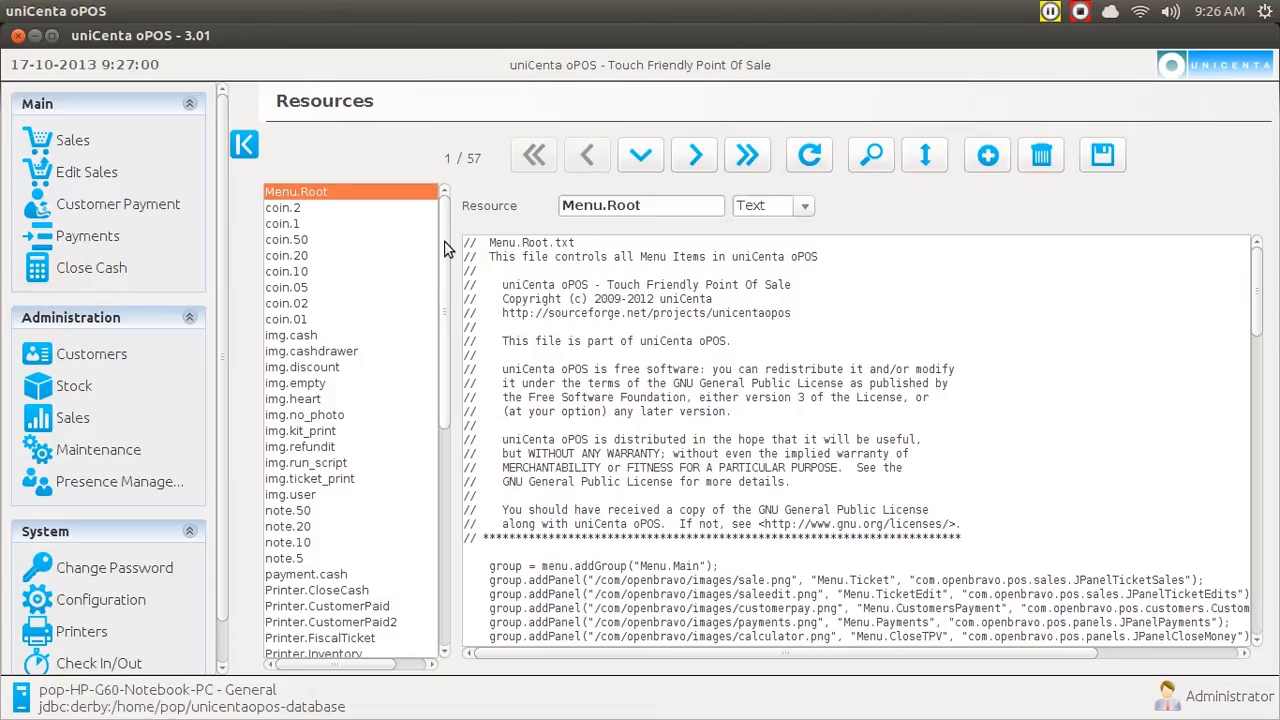
pyautogui.scroll(-3)
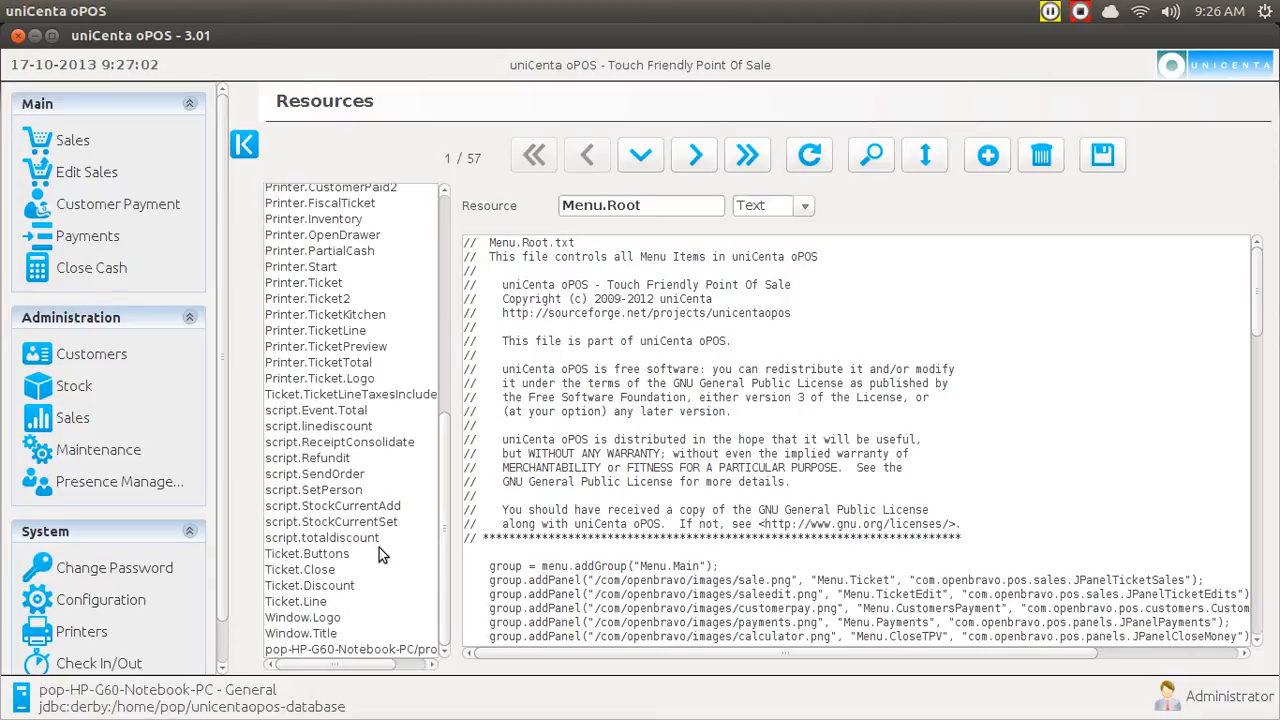
pyautogui.click(308, 552)
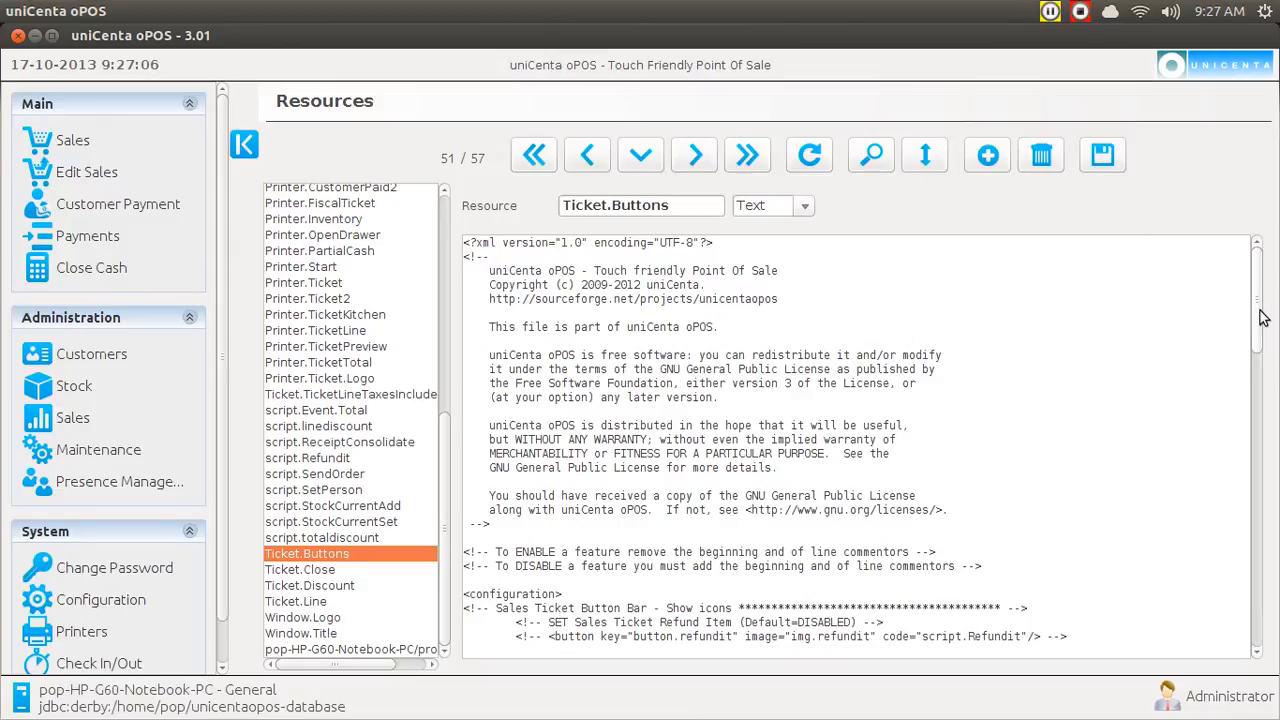
pyautogui.scroll(-3)
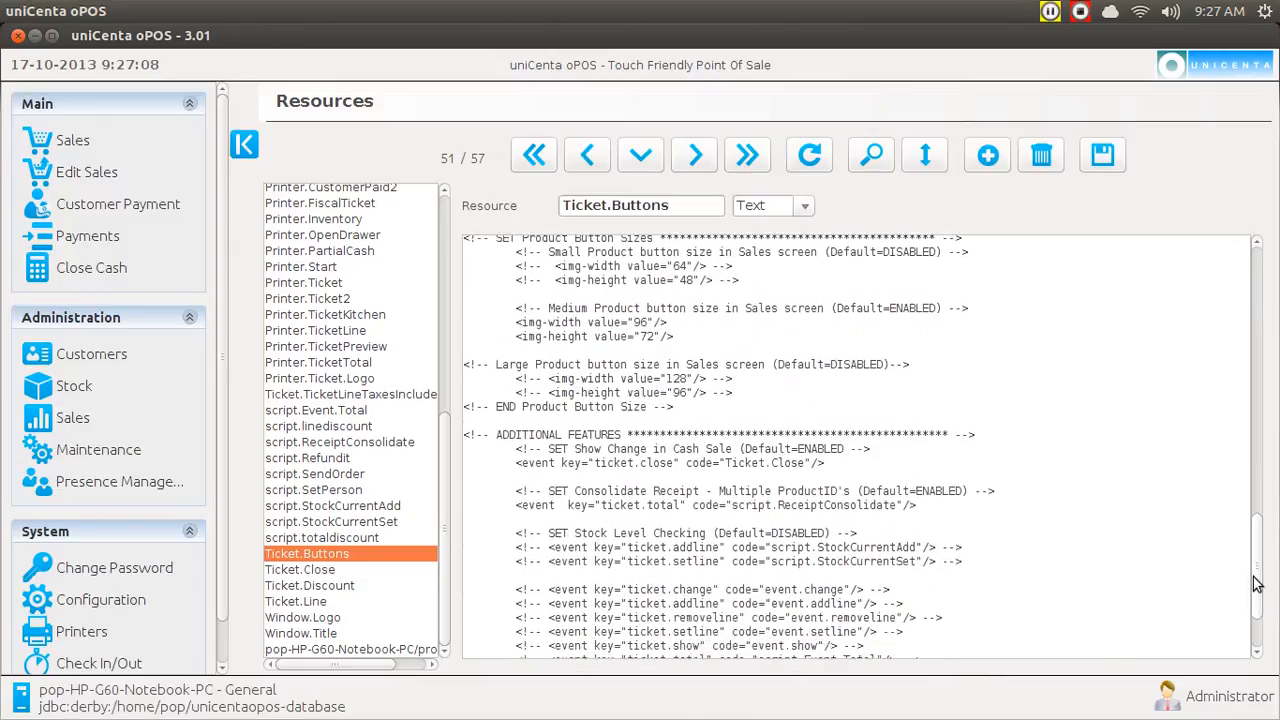
pyautogui.scroll(3)
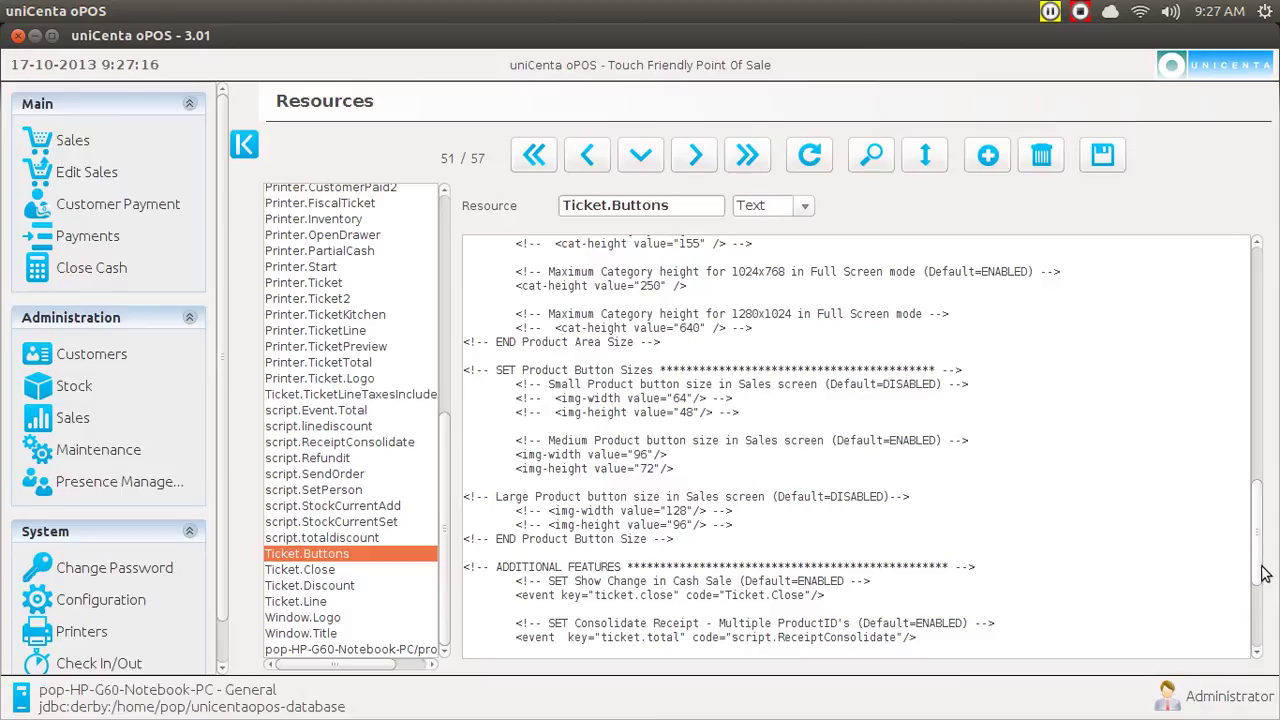
pyautogui.scroll(-3)
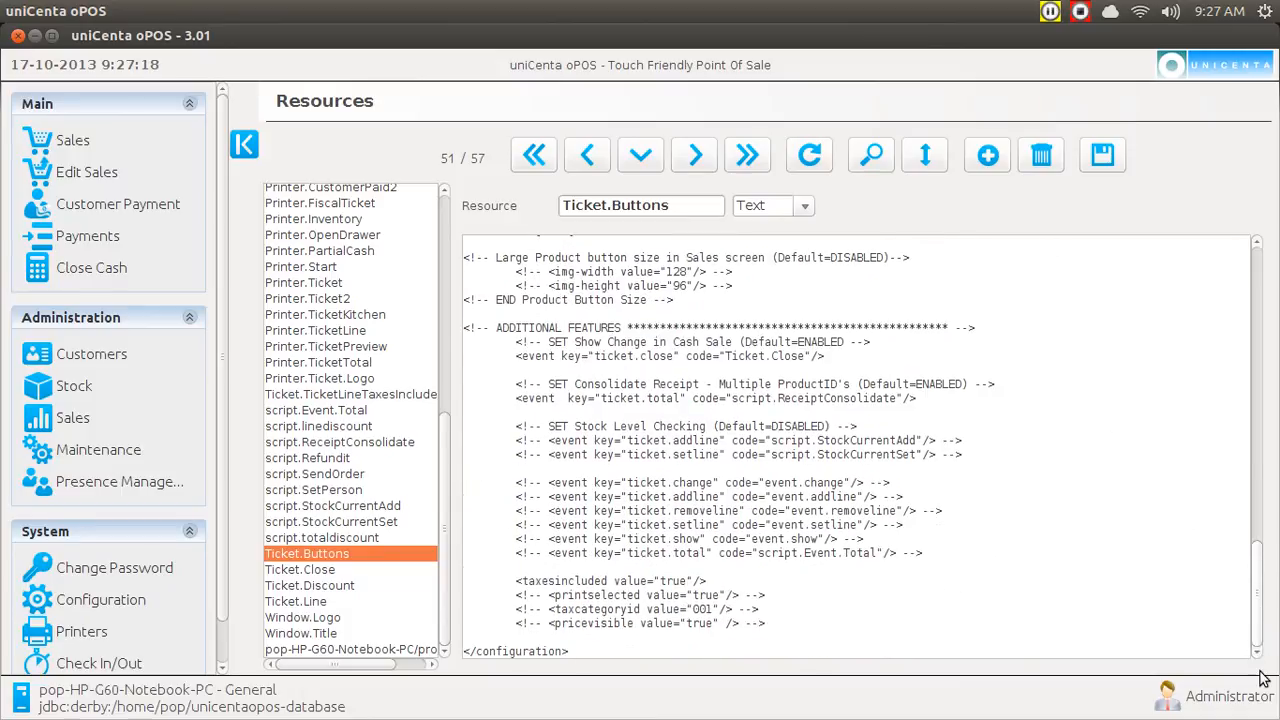
pyautogui.scroll(3)
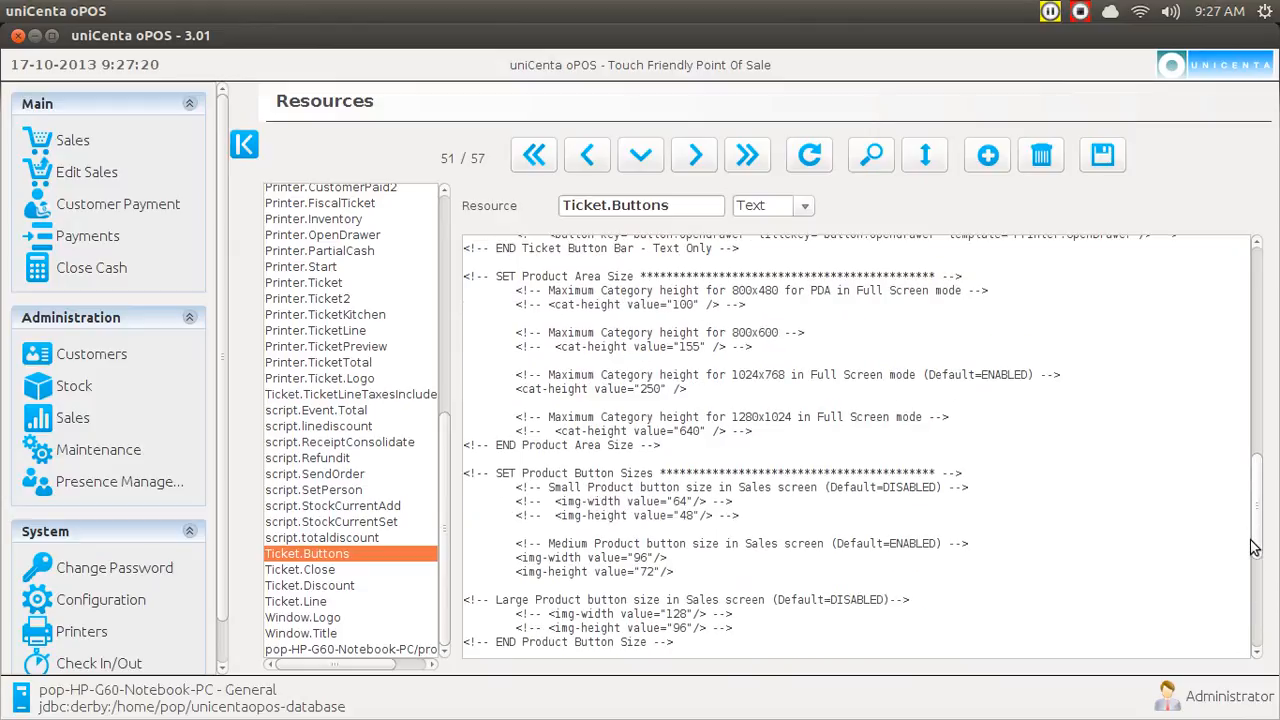
pyautogui.scroll(3)
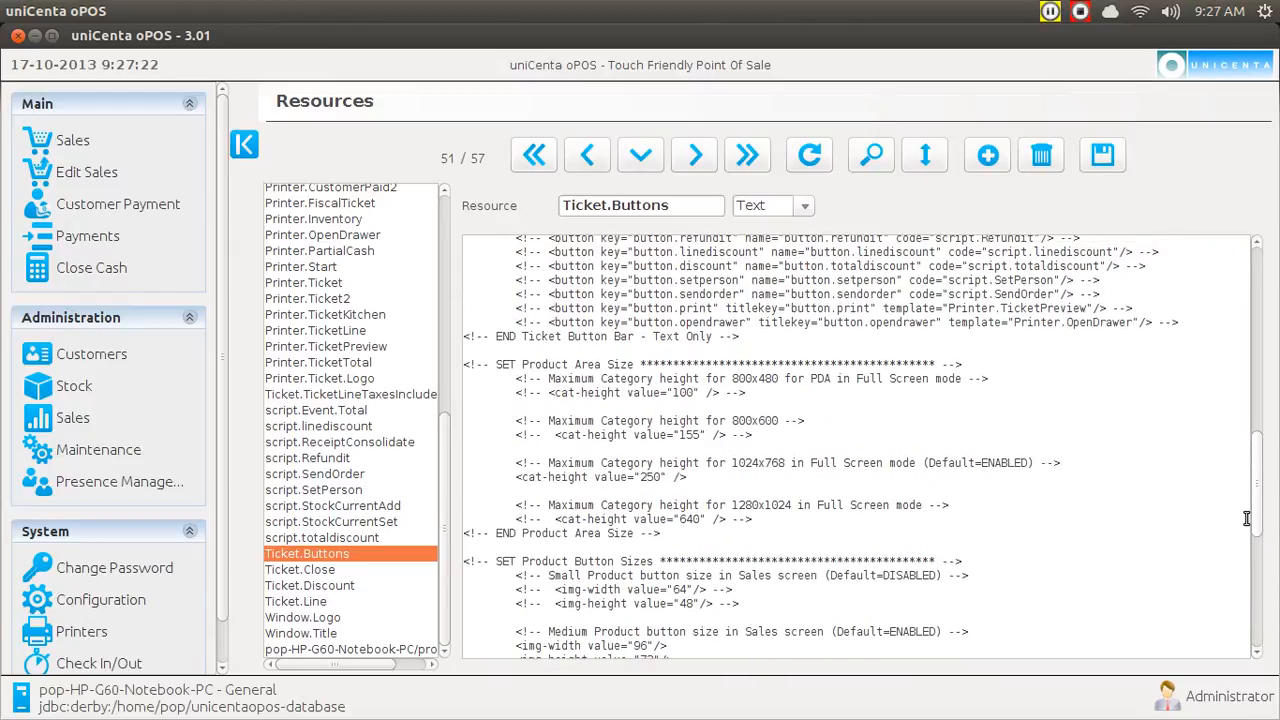